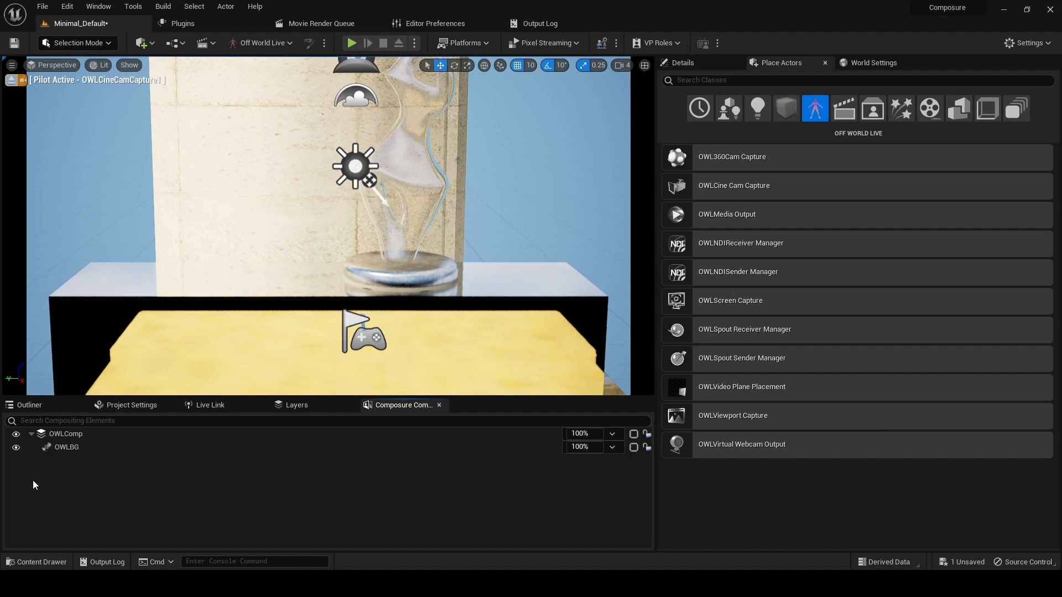
Preview OWLBG, then add a Media Plate layer element to the OWLComp composite
{"action": "left_click", "coordinate": [67, 447]}
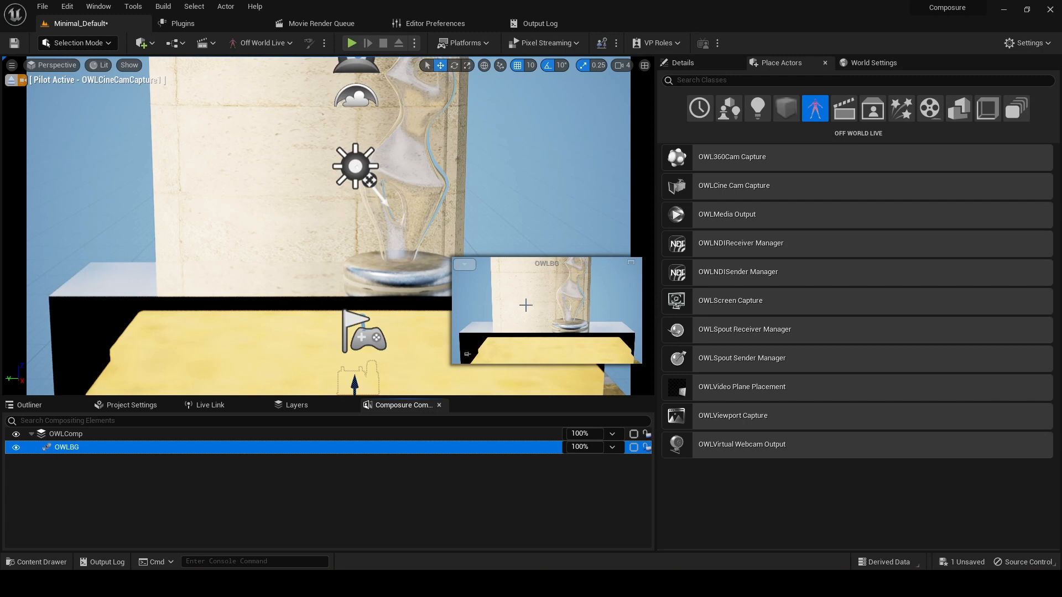
{"action": "mouse_move", "coordinate": [152, 478]}
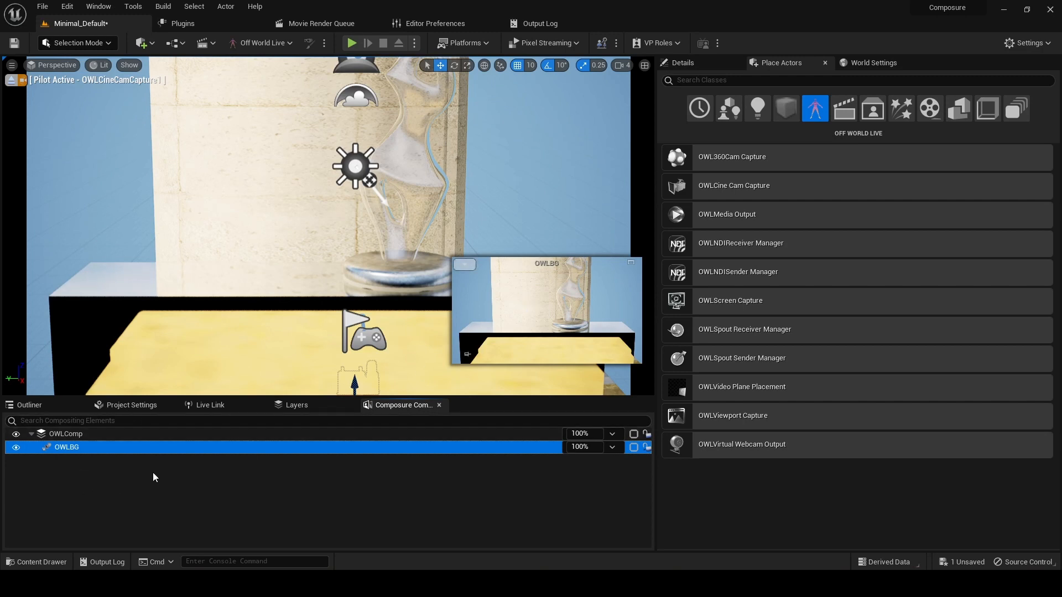
{"action": "right_click", "coordinate": [65, 434]}
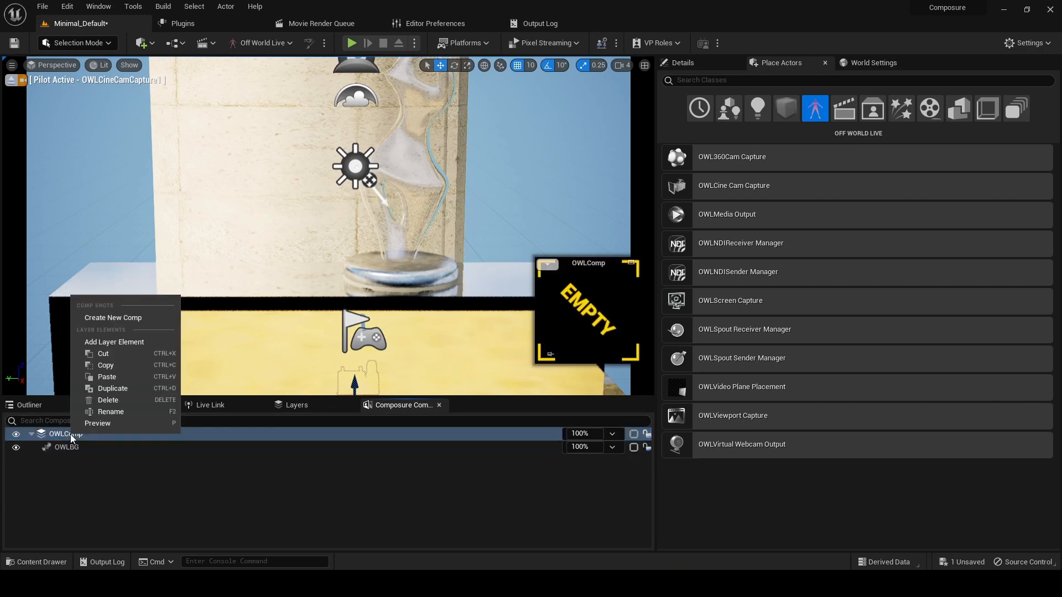
{"action": "left_click", "coordinate": [114, 342]}
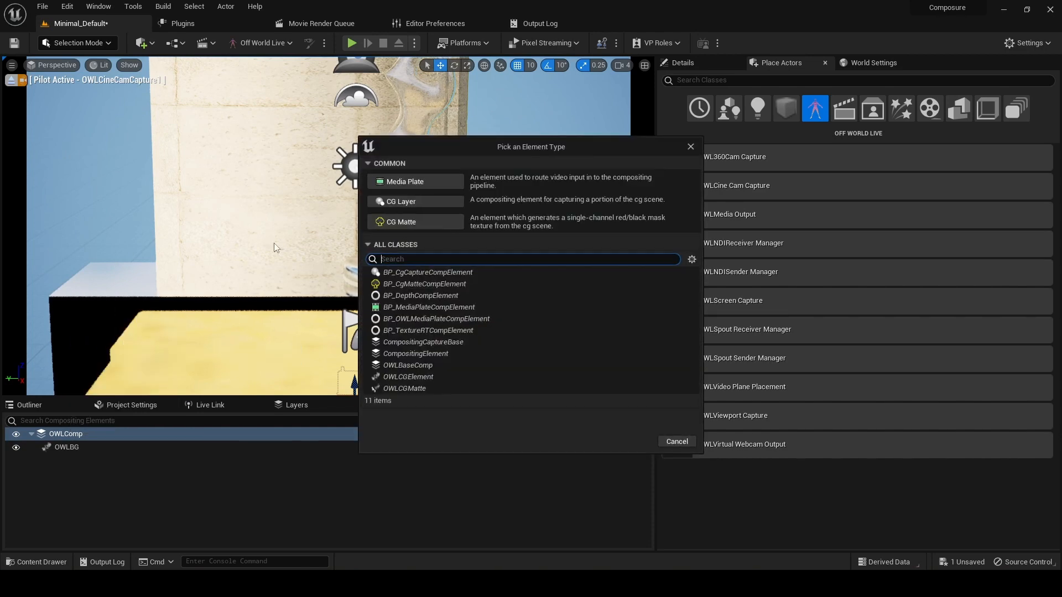
{"action": "mouse_move", "coordinate": [408, 181]}
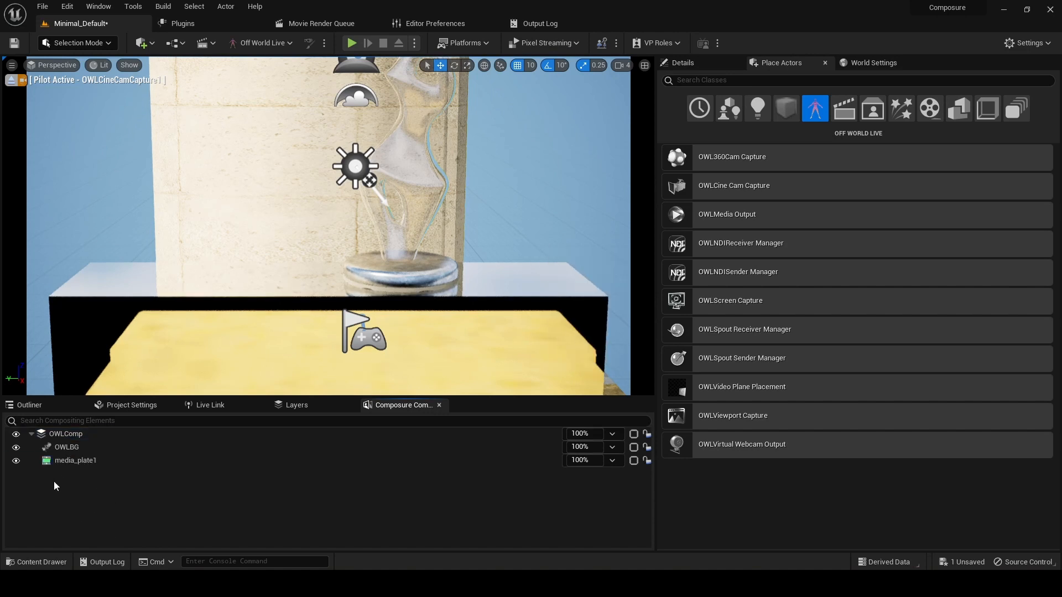
Rename media_plate1 to KEY and expand OWLBG to show it nested underneath
{"action": "left_click", "coordinate": [74, 460]}
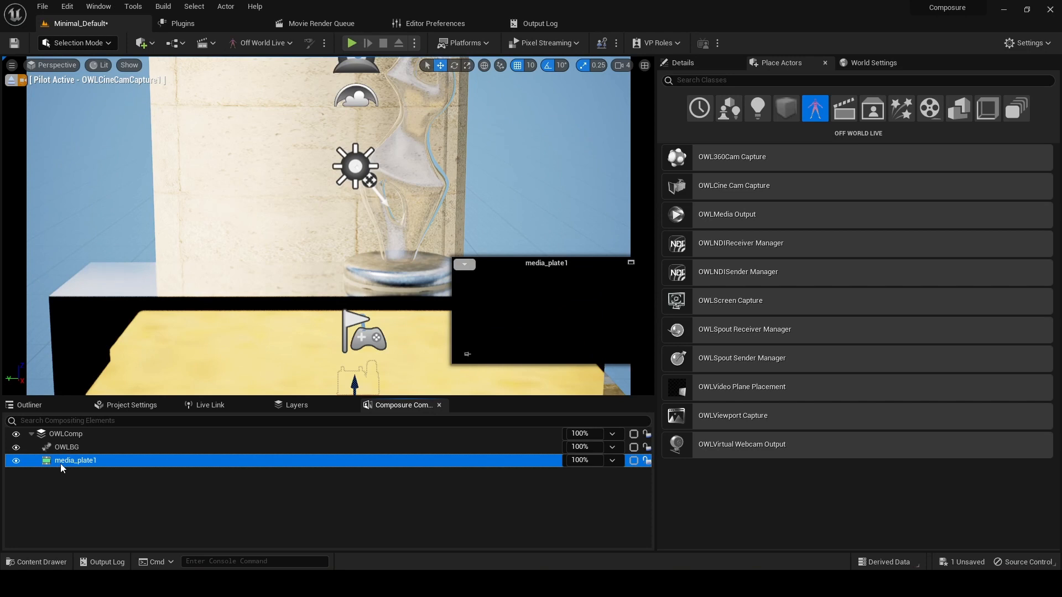
{"action": "right_click", "coordinate": [75, 461]}
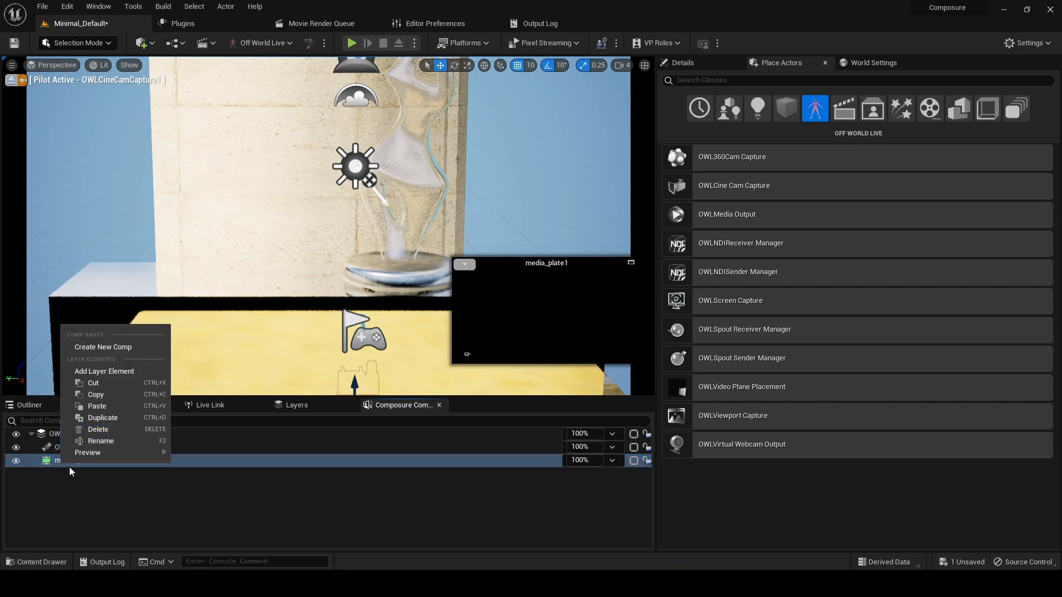
{"action": "left_click", "coordinate": [100, 441]}
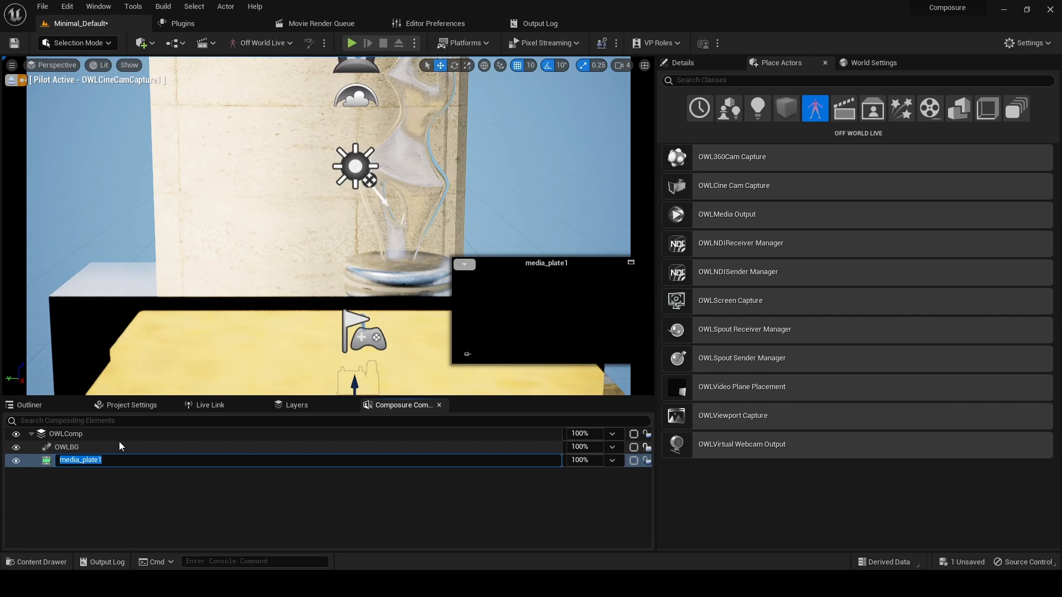
{"action": "type", "text": "KEY"}
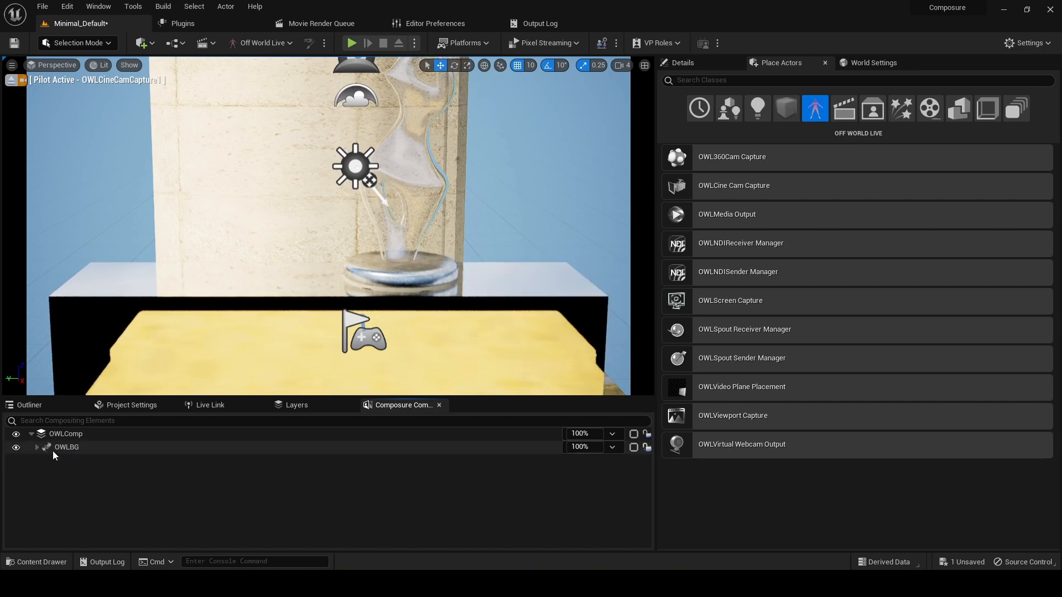
{"action": "left_click", "coordinate": [66, 460]}
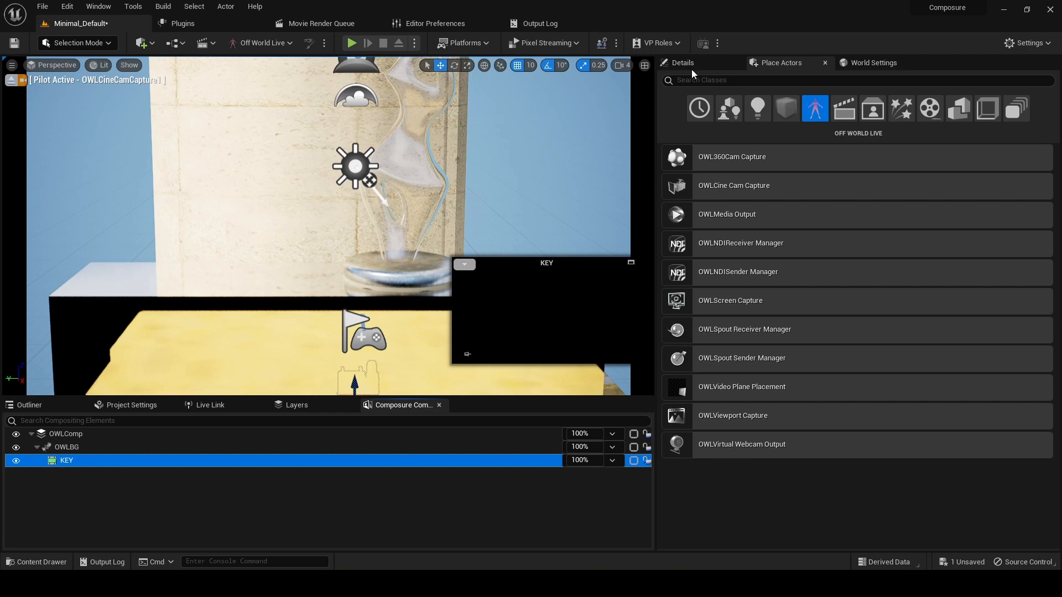
Show KEY's Details with Transform collapsed and Compose > Input > Inputs expanded to the MediaSource pass
{"action": "left_click", "coordinate": [66, 460]}
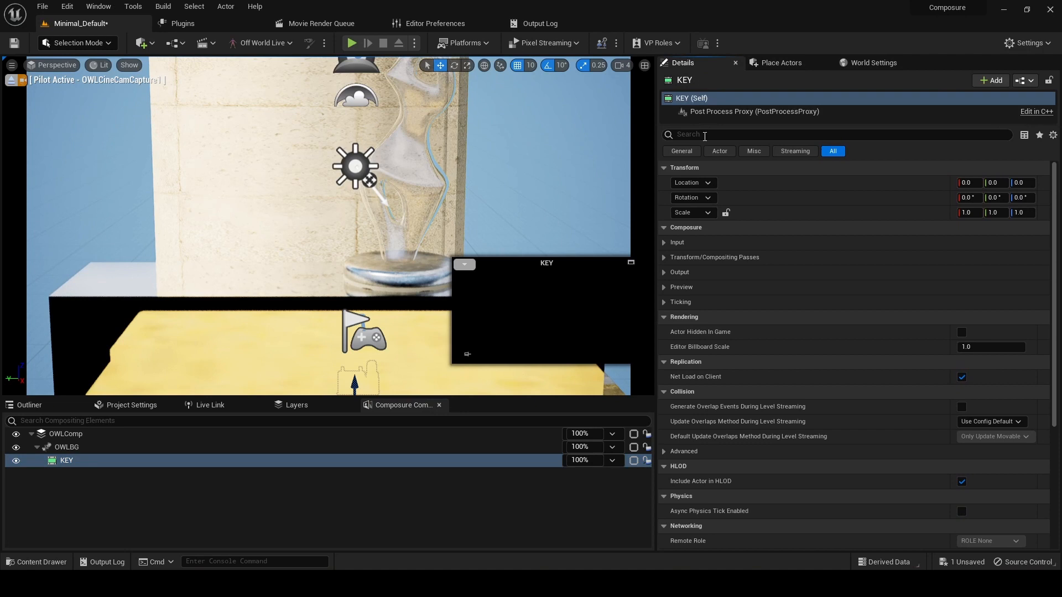
{"action": "left_click", "coordinate": [665, 168]}
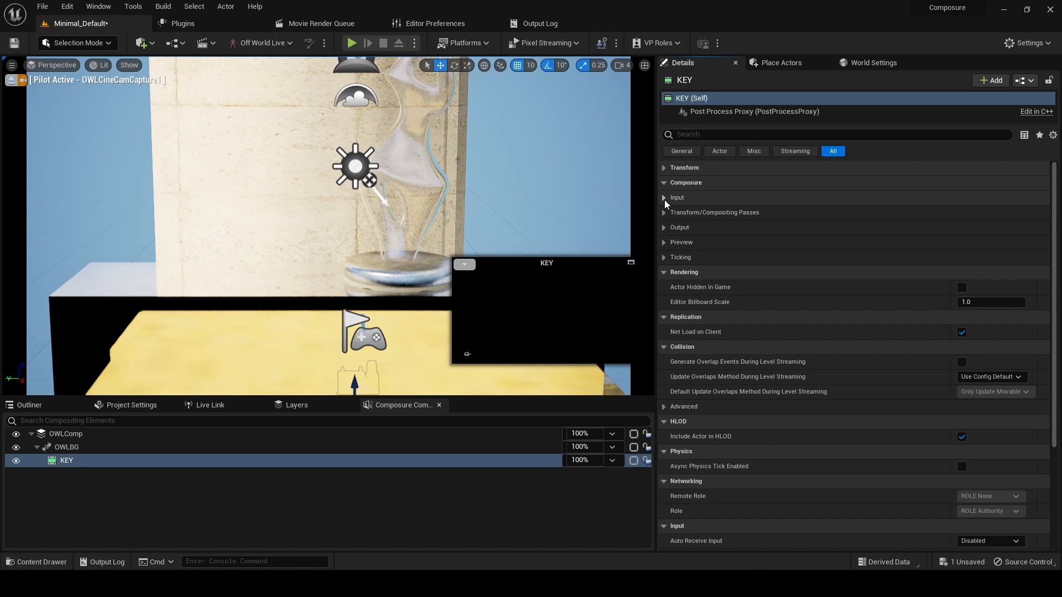
{"action": "left_click", "coordinate": [664, 197]}
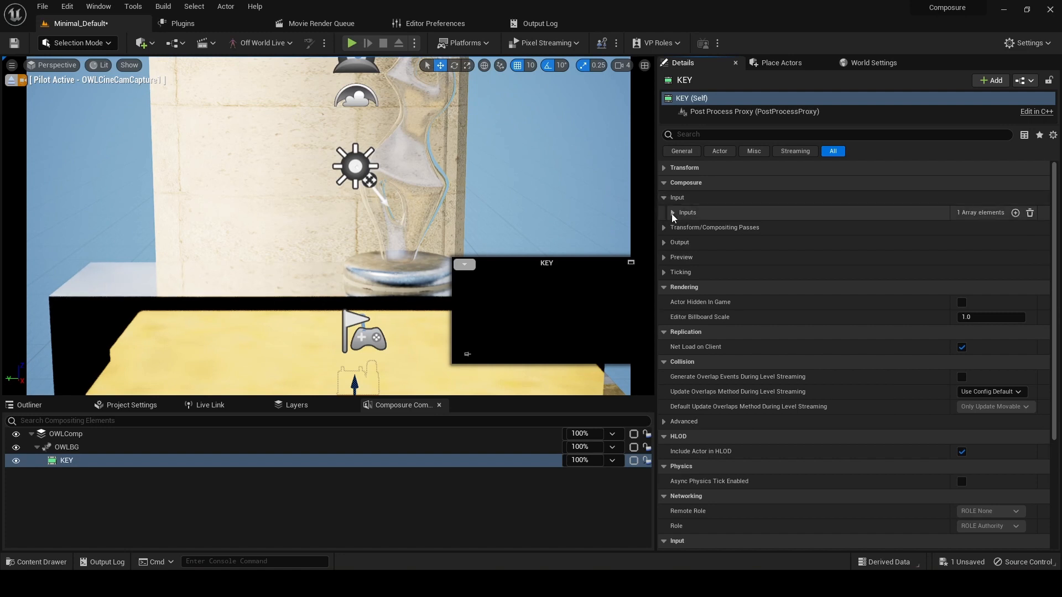
{"action": "left_click", "coordinate": [671, 213]}
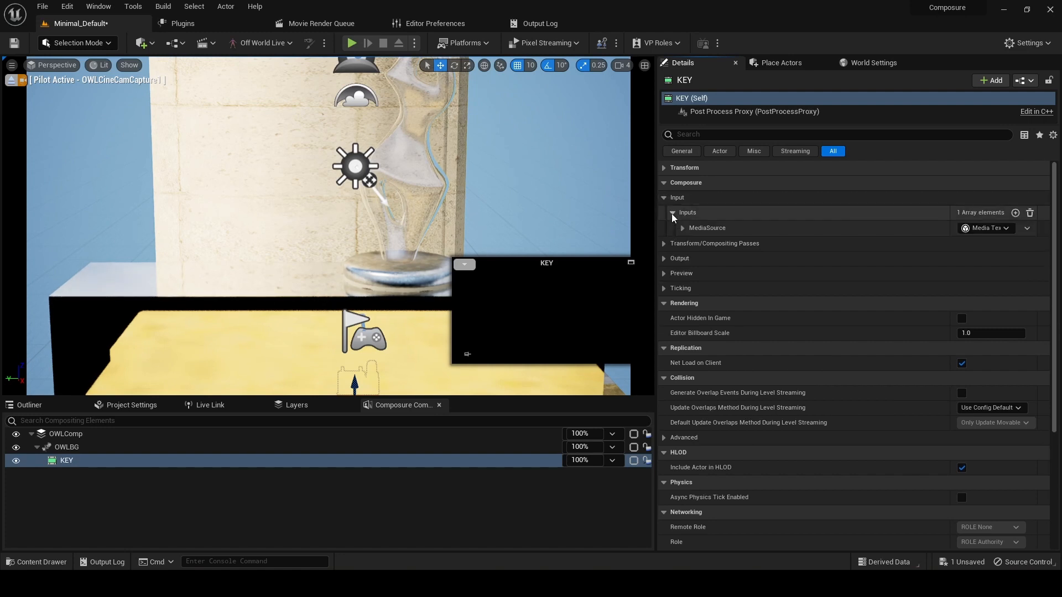
Set KEY's MediaSource pass class to Media Texture Compositing Input, enabled, no media source yet
{"action": "left_click", "coordinate": [682, 228]}
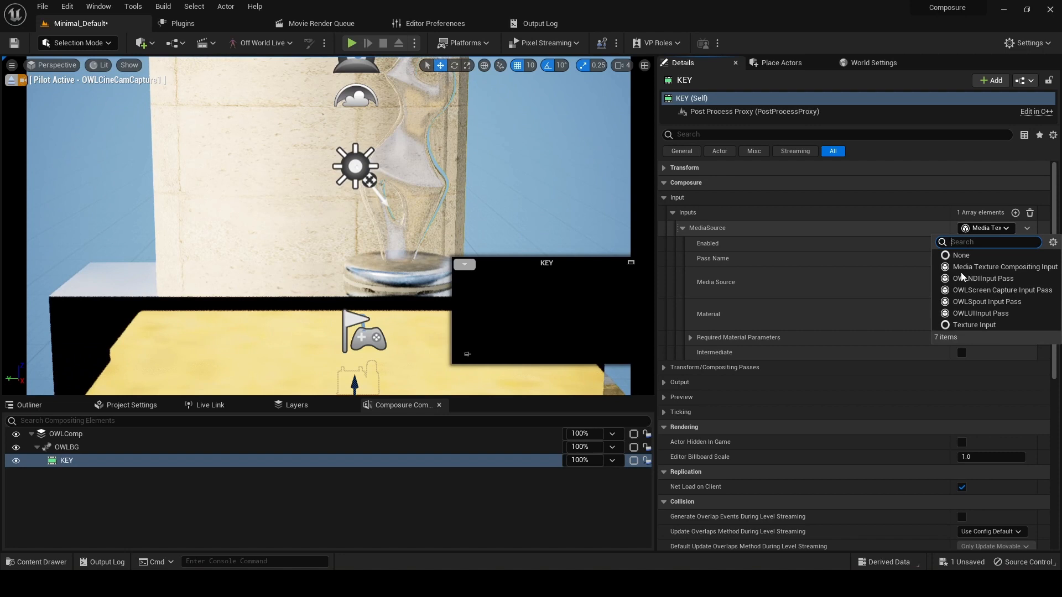
{"action": "mouse_move", "coordinate": [1004, 267]}
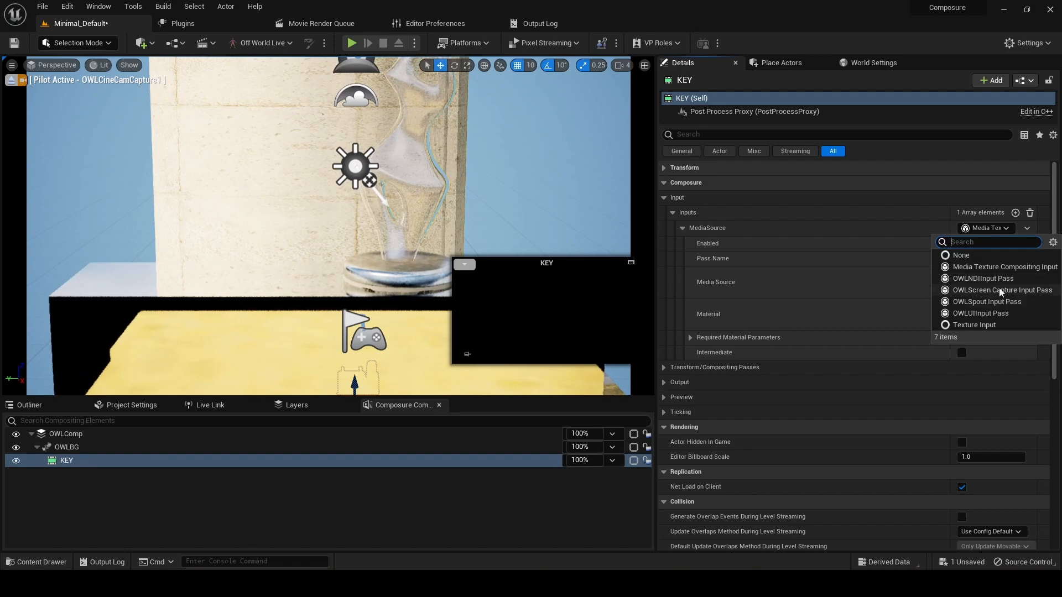
{"action": "mouse_move", "coordinate": [983, 279]}
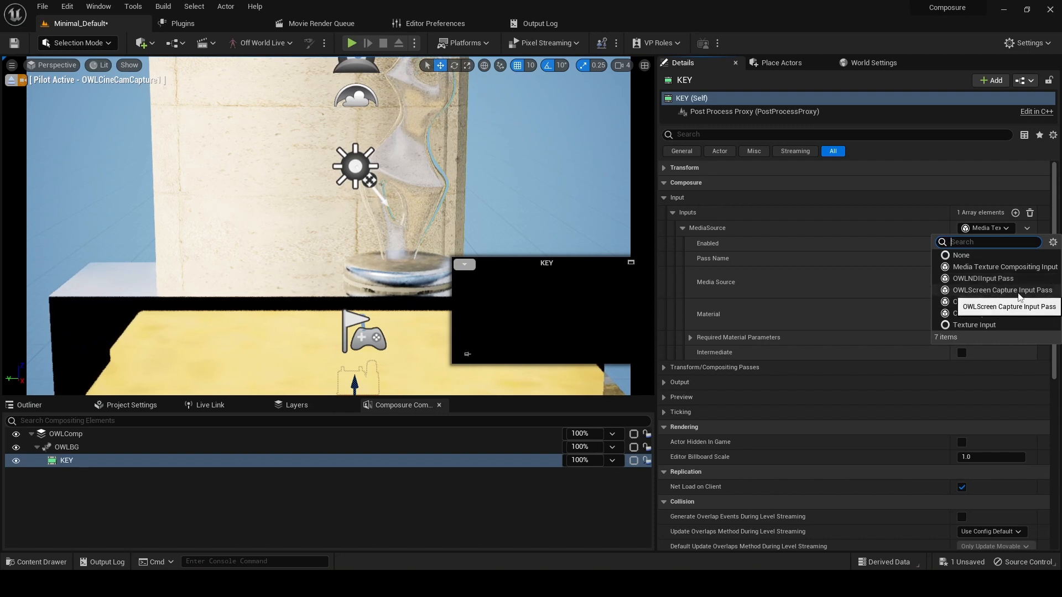
{"action": "mouse_move", "coordinate": [985, 301]}
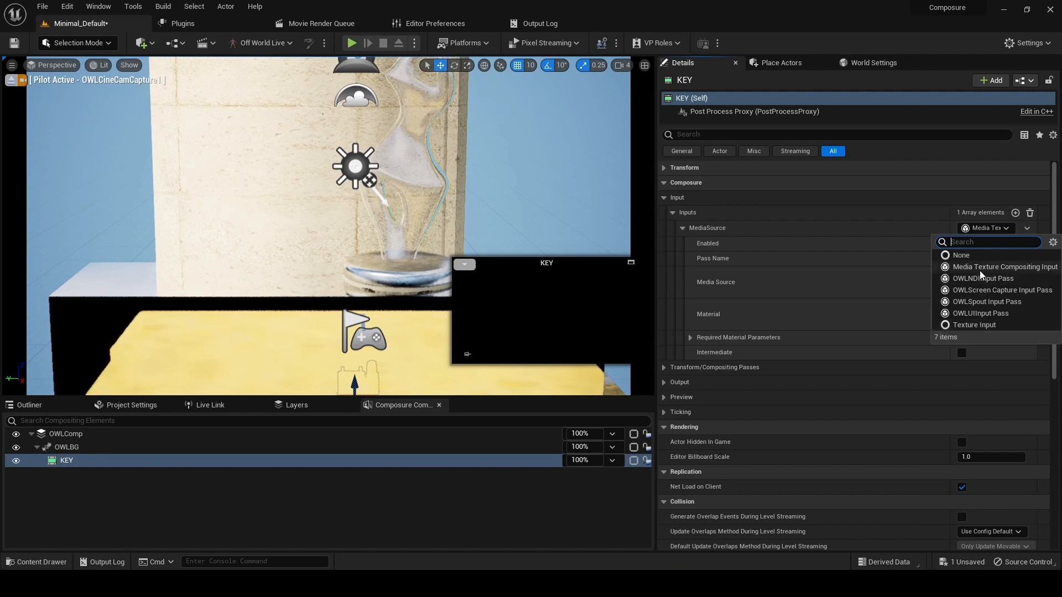
{"action": "mouse_move", "coordinate": [1004, 266]}
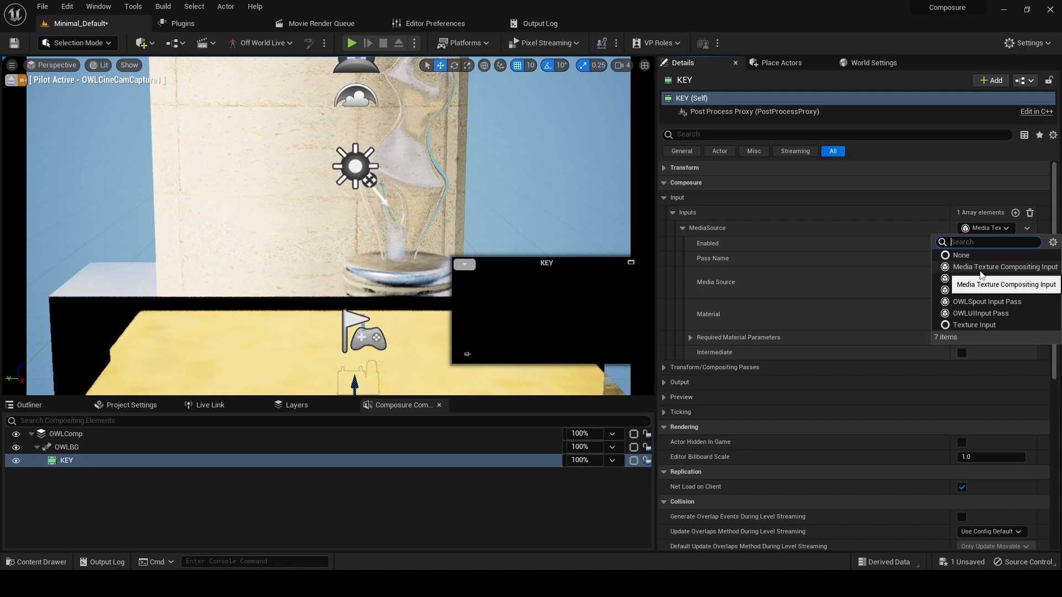
{"action": "left_click", "coordinate": [1006, 267]}
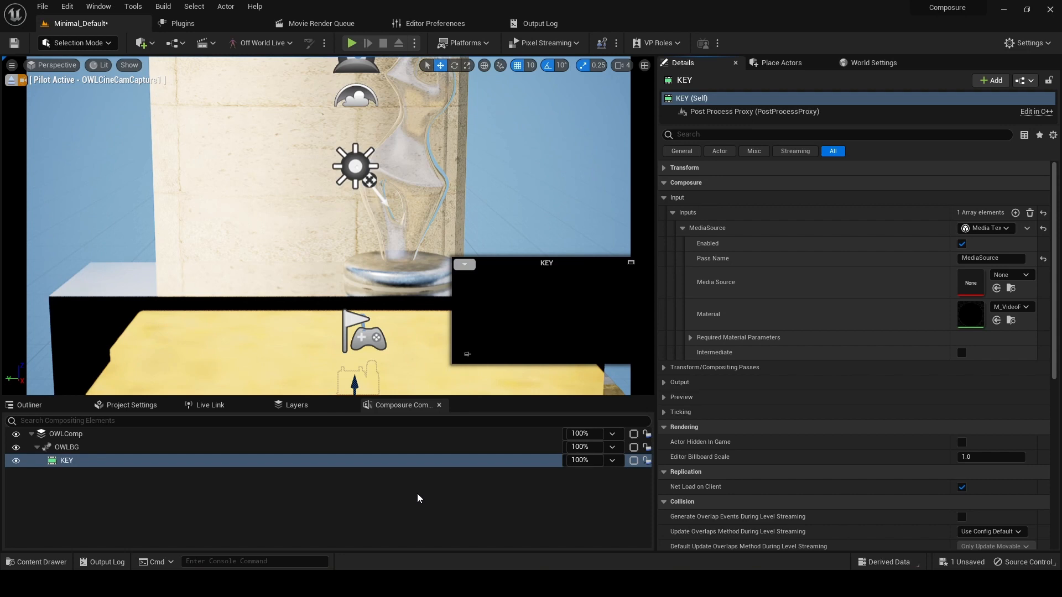
{"action": "mouse_move", "coordinate": [337, 510]}
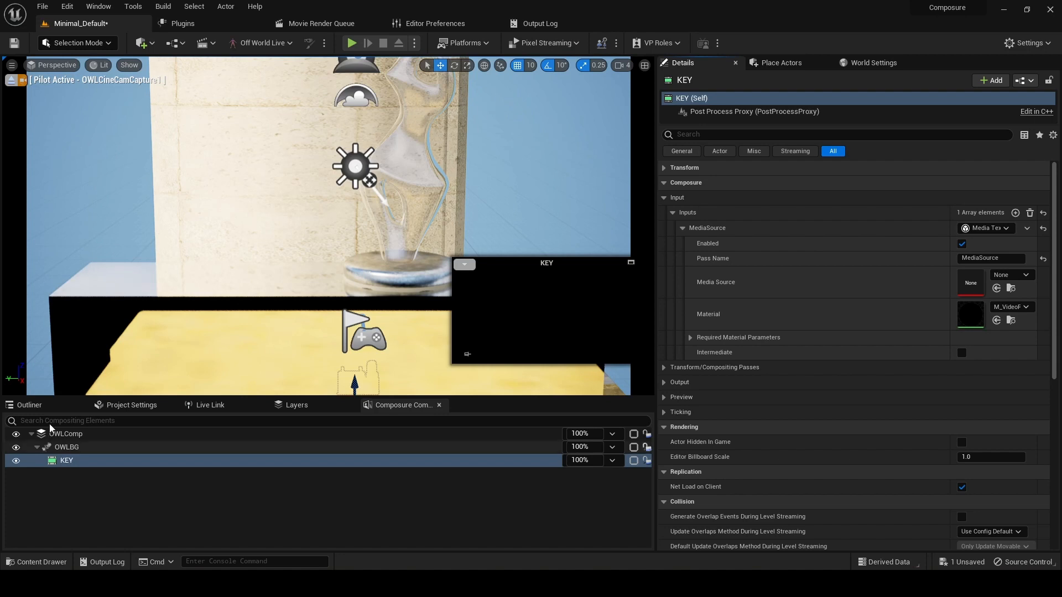
Create a Movies folder at the top level of the project's Content
{"action": "left_click", "coordinate": [29, 404]}
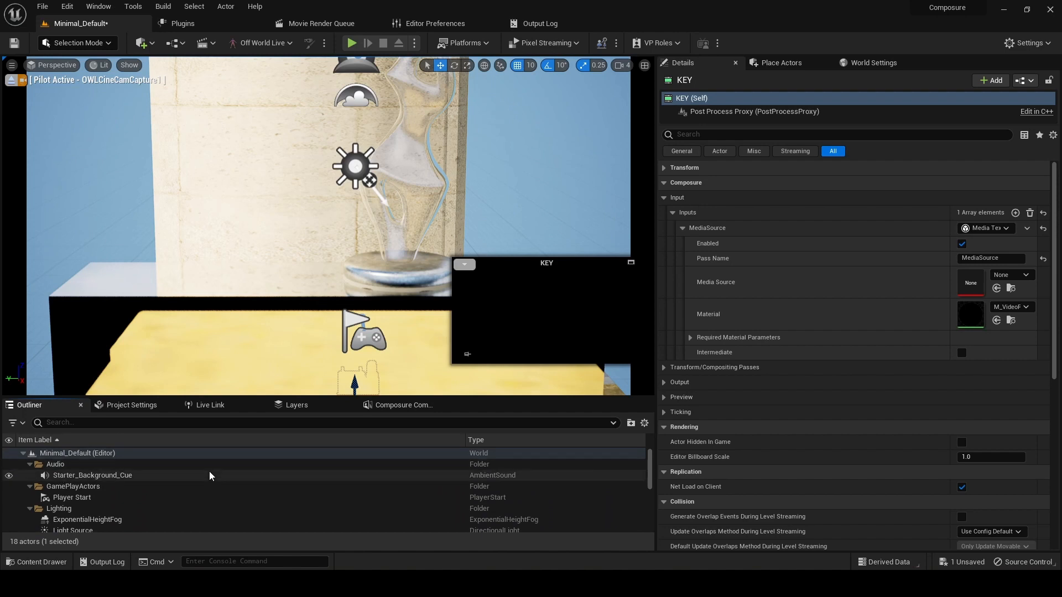
{"action": "left_click", "coordinate": [37, 562]}
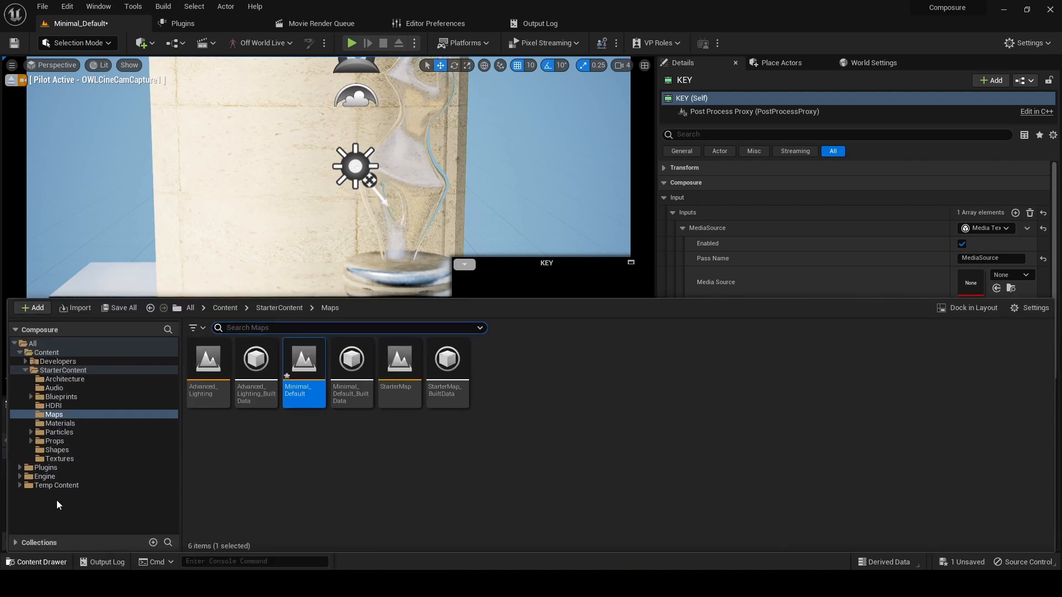
{"action": "left_click", "coordinate": [46, 352]}
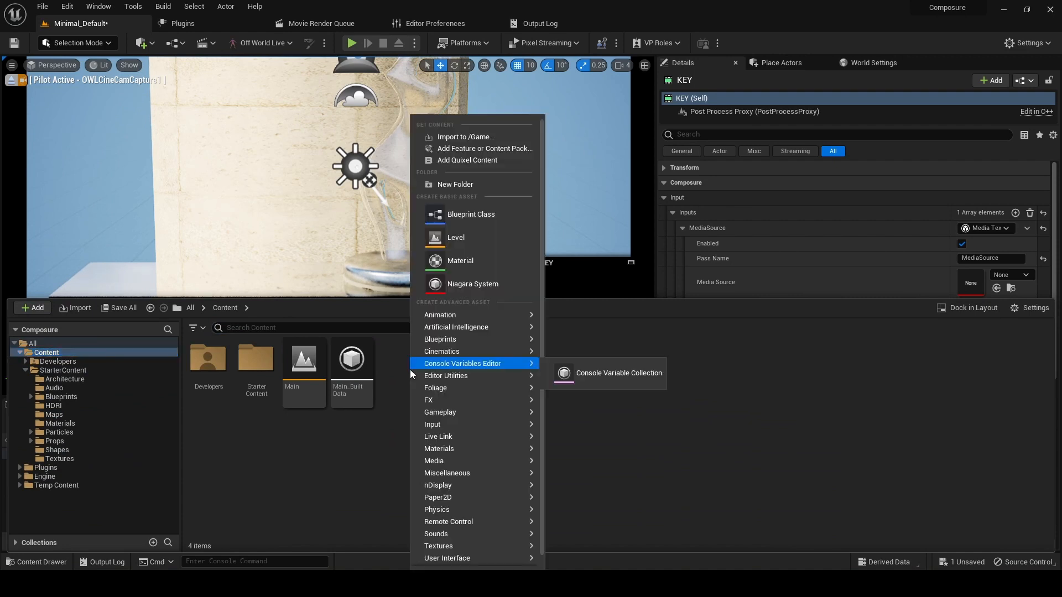
{"action": "left_click", "coordinate": [454, 185]}
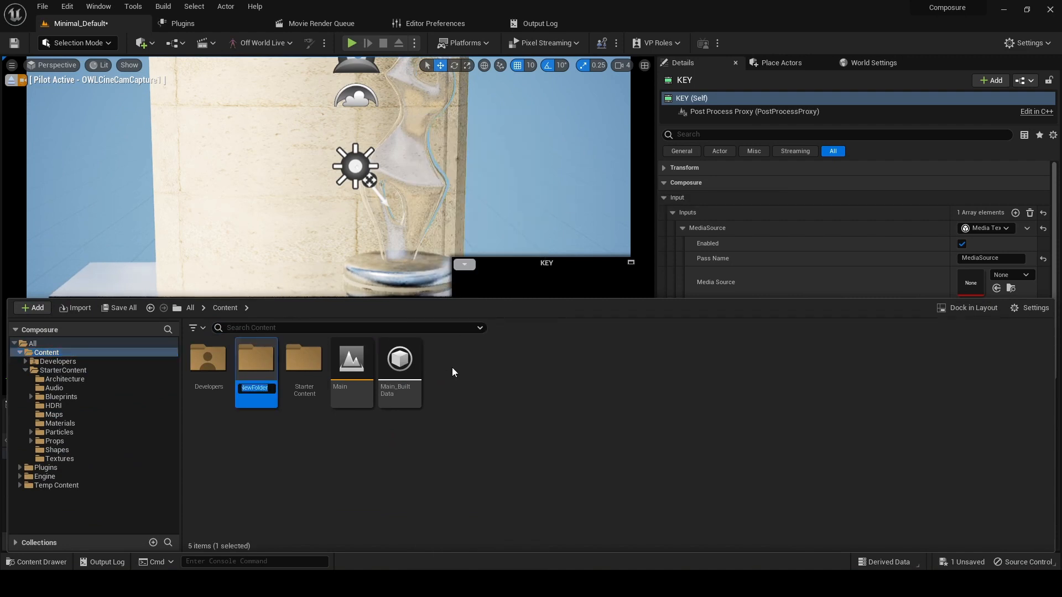
{"action": "type", "text": "mOVIES"}
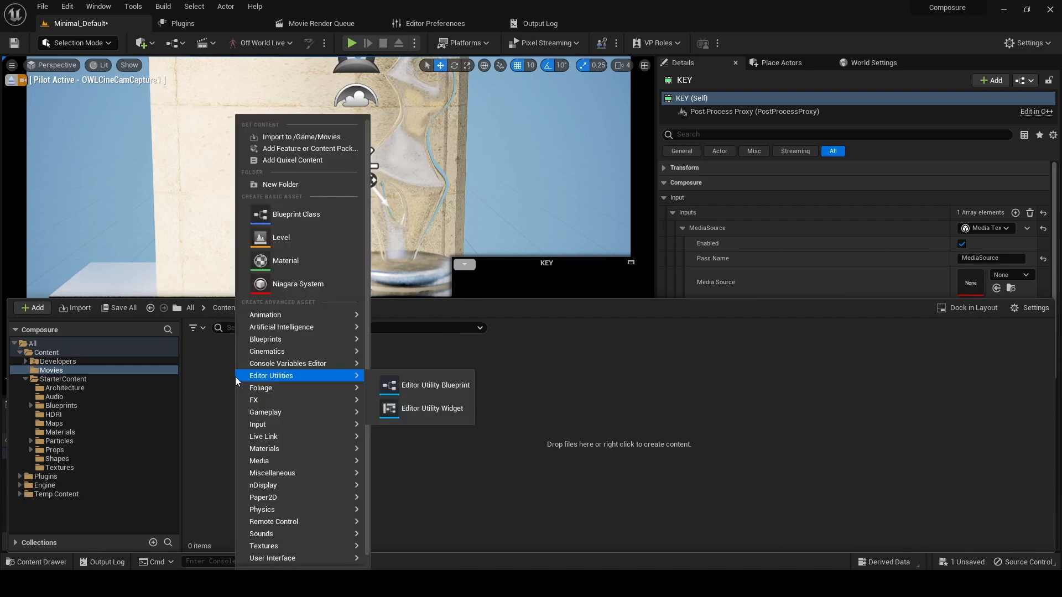
{"action": "mouse_move", "coordinate": [285, 448]}
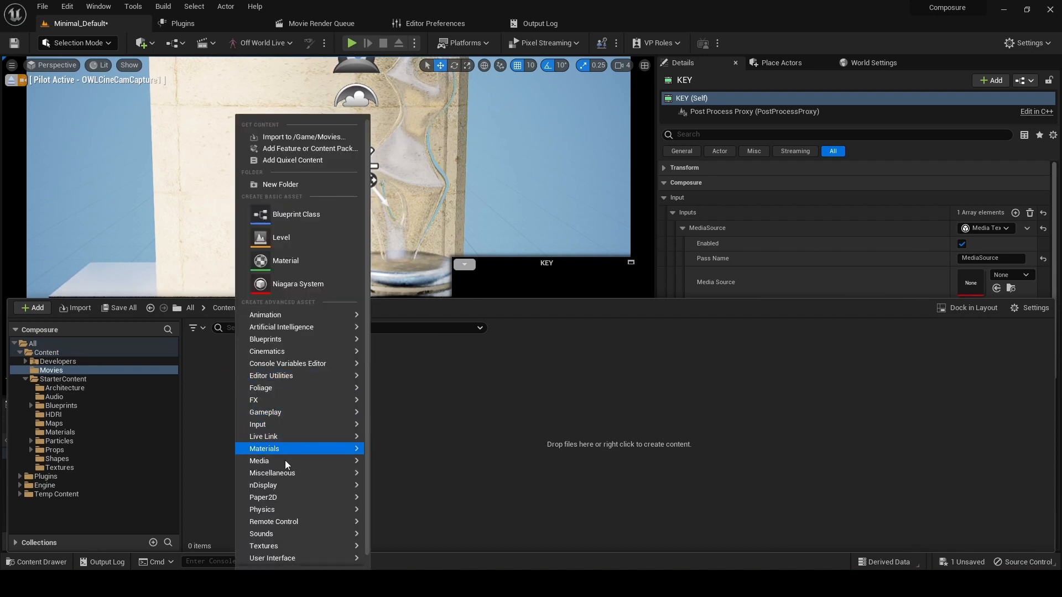
{"action": "mouse_move", "coordinate": [284, 460]}
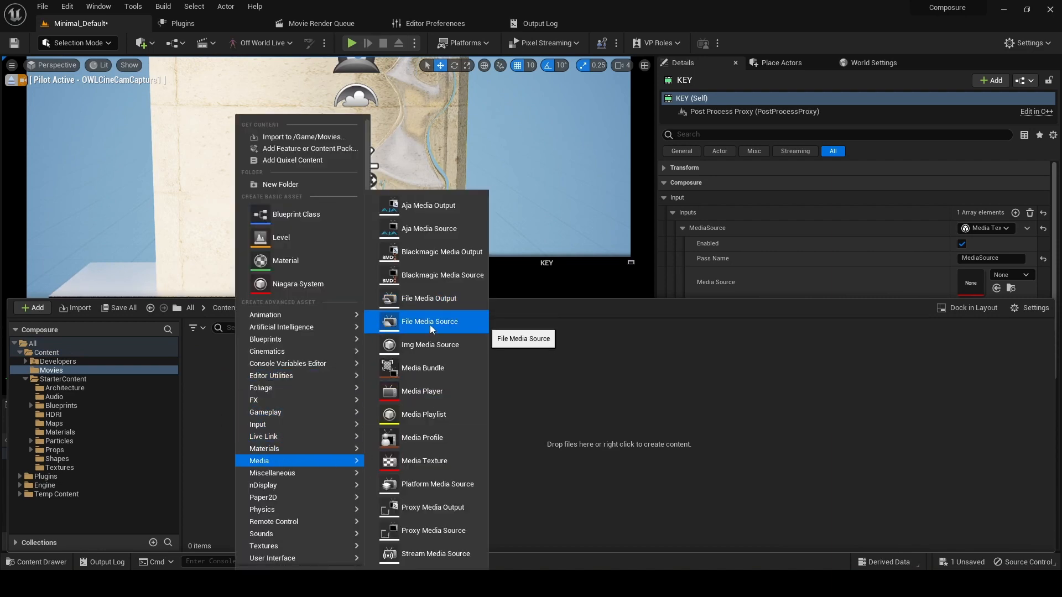
Create a File Media Source named ComposureMov in Movies and start browsing for its movie file
{"action": "left_click", "coordinate": [429, 321]}
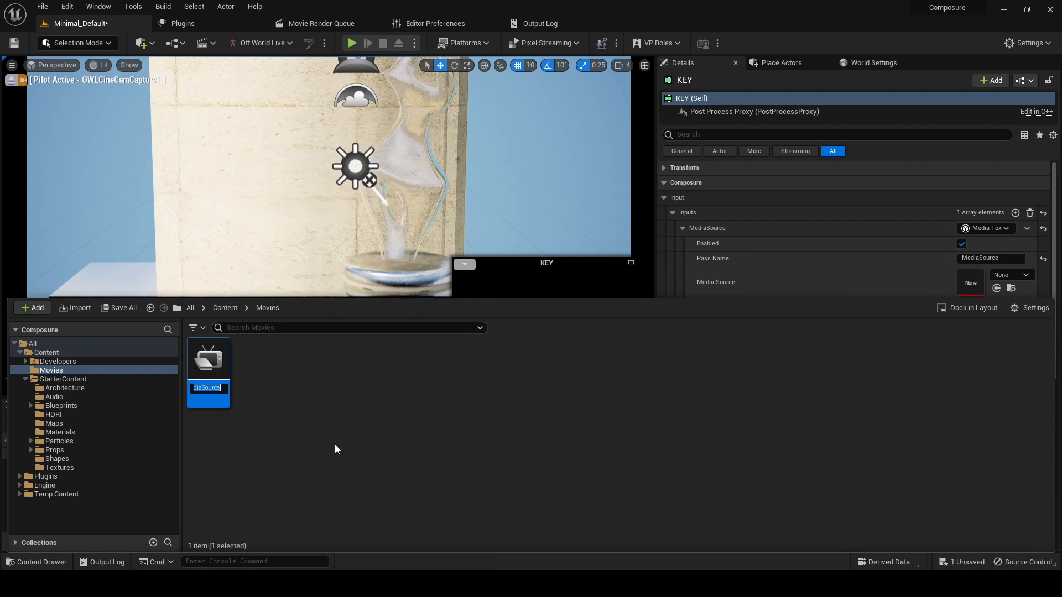
{"action": "mouse_move", "coordinate": [340, 448]}
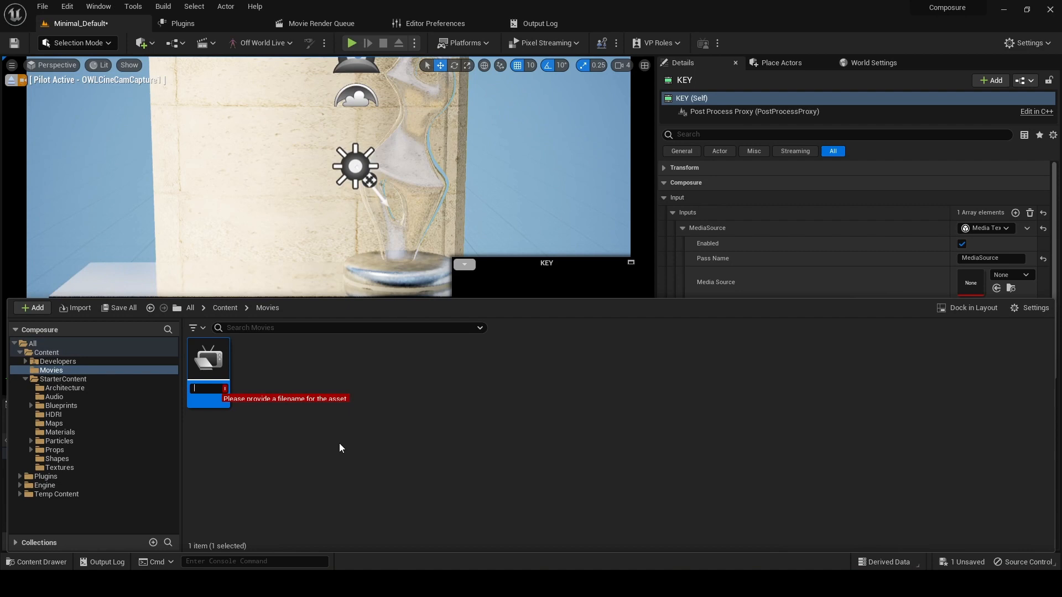
{"action": "type", "text": "Compos"}
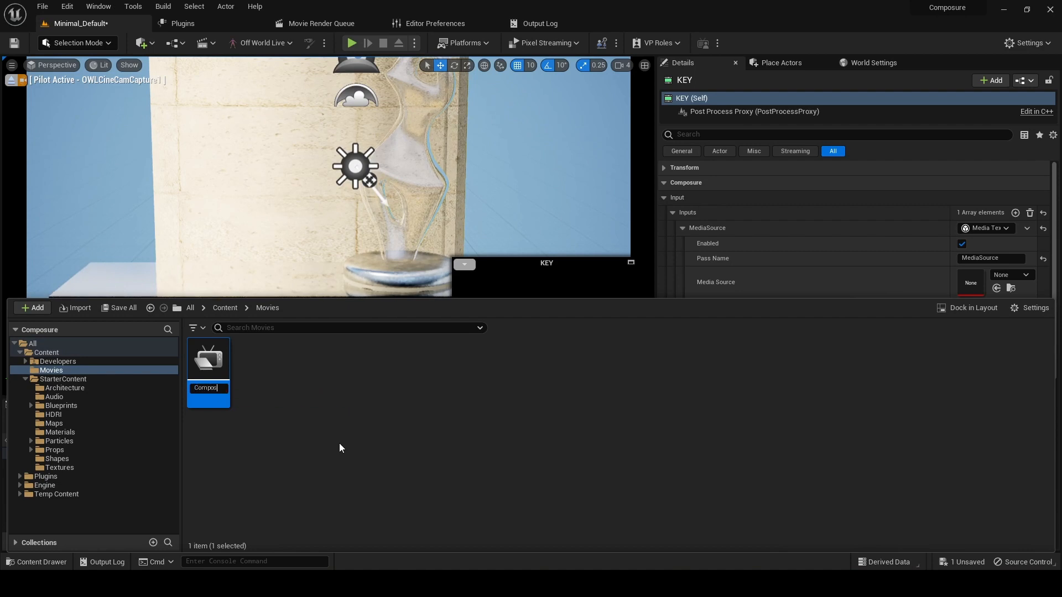
{"action": "type", "text": "posureMa"}
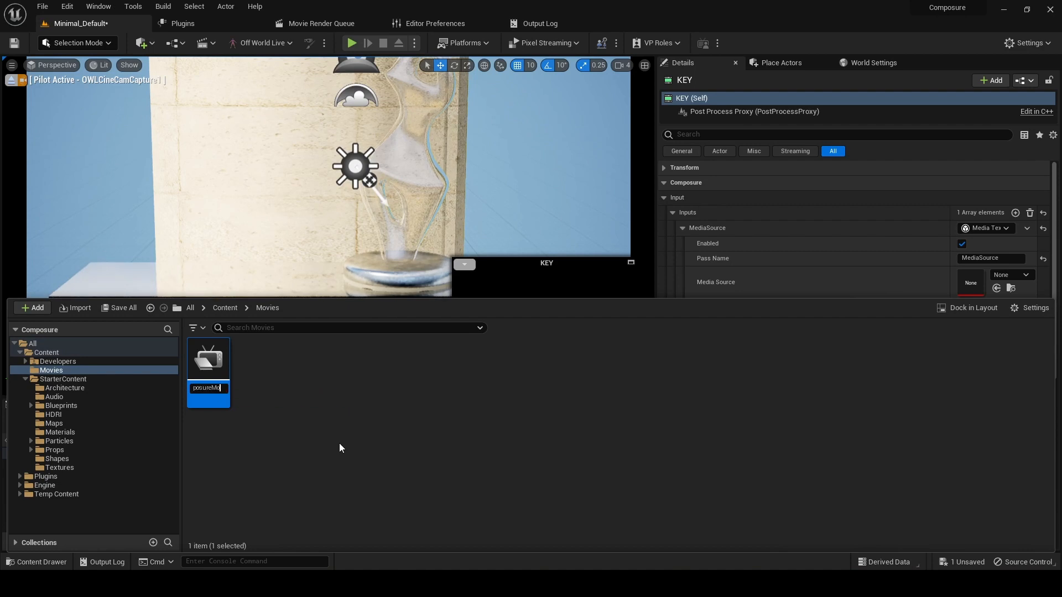
{"action": "key", "text": "enter"}
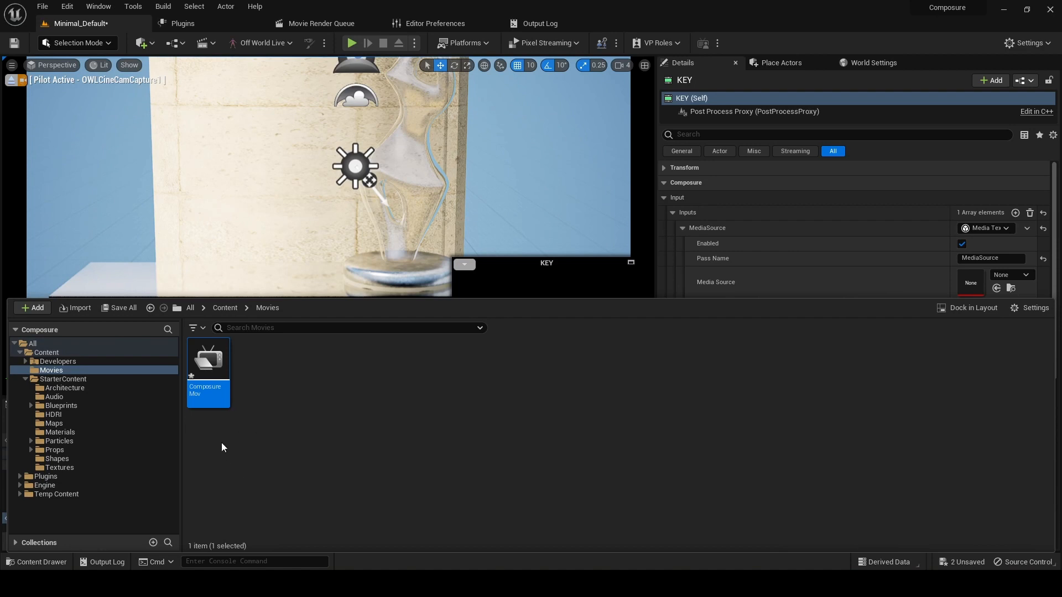
{"action": "double_click", "coordinate": [208, 358]}
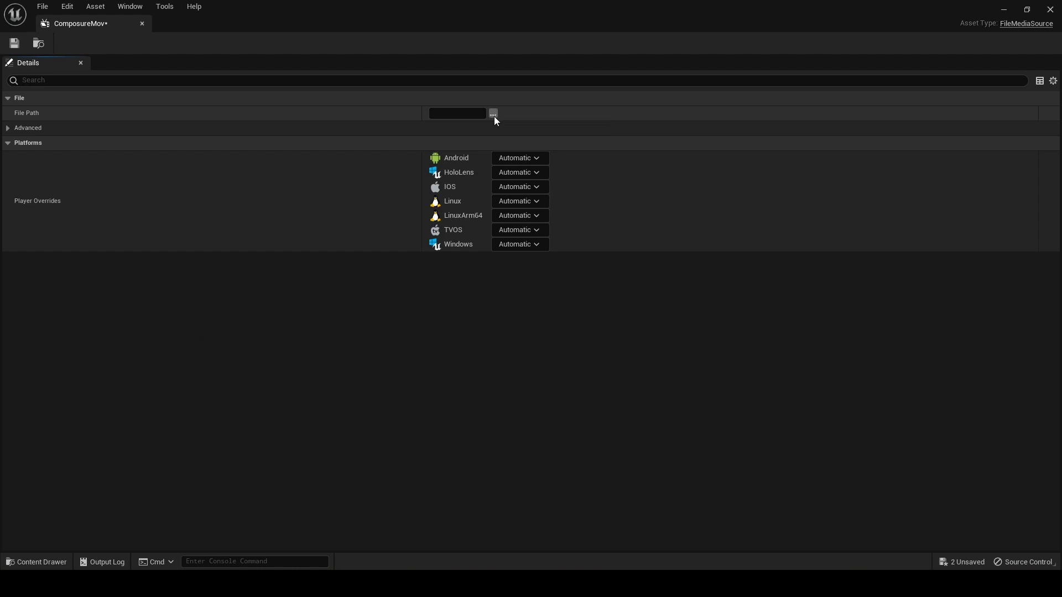
{"action": "left_click", "coordinate": [492, 113]}
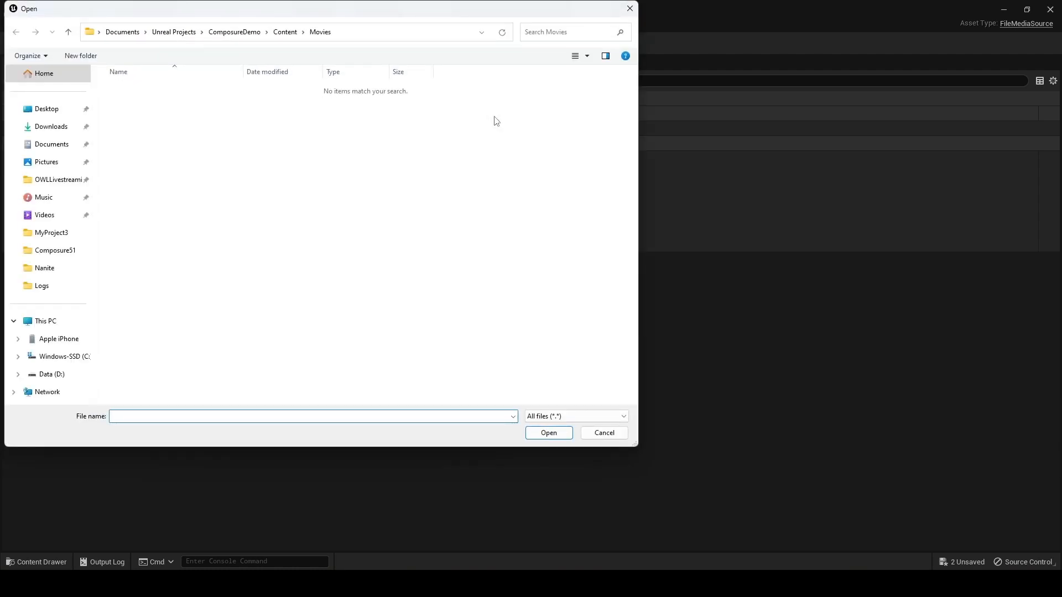
Copy the woman-presenting green-screen mp4 into Content/Movies and accept it as ComposureMov's media file
{"action": "left_click", "coordinate": [312, 417]}
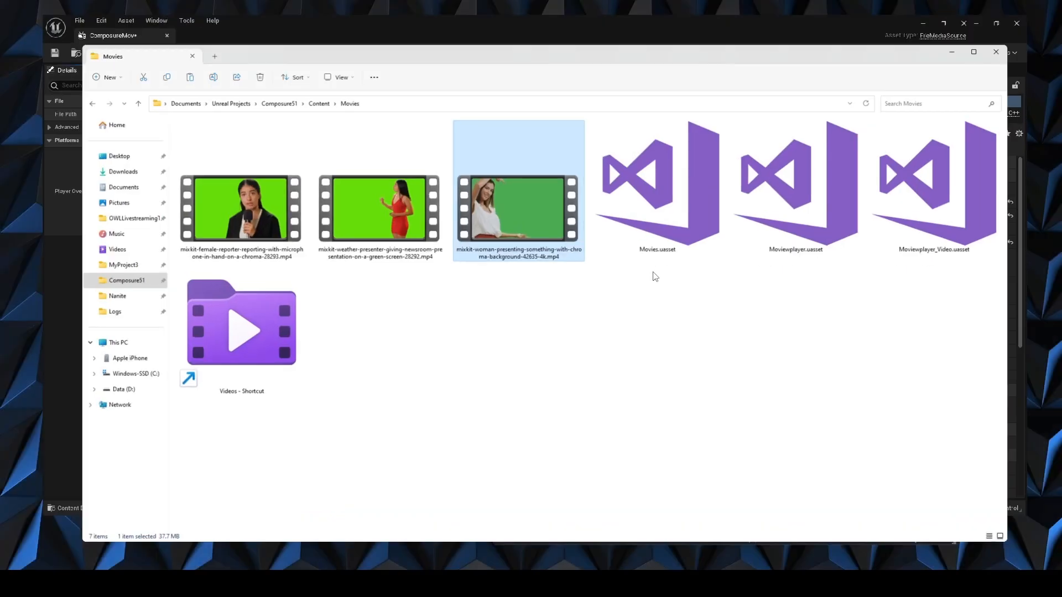
{"action": "left_click", "coordinate": [974, 52]}
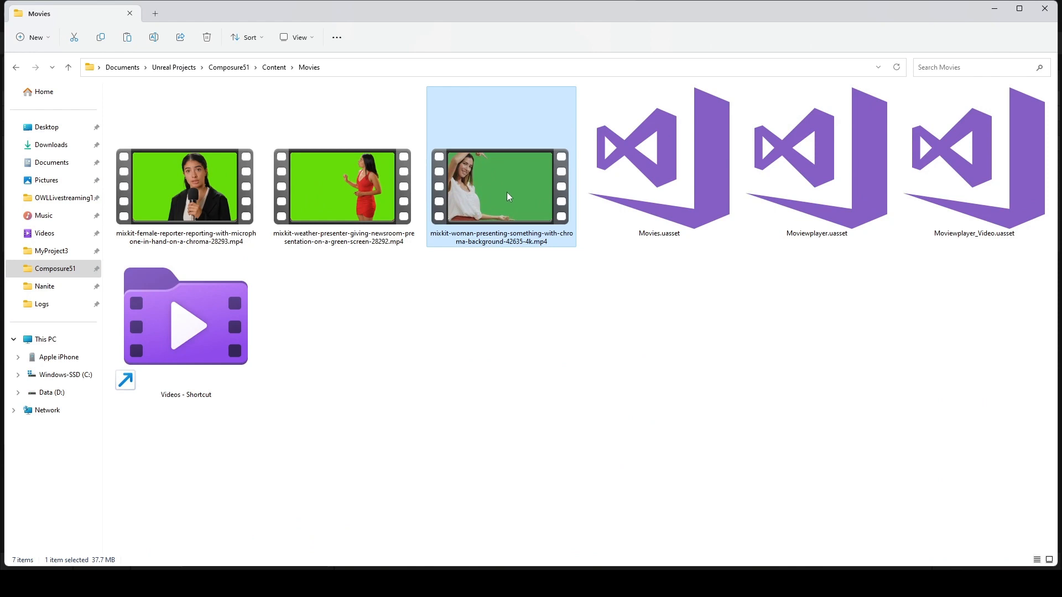
{"action": "left_click", "coordinate": [101, 38]}
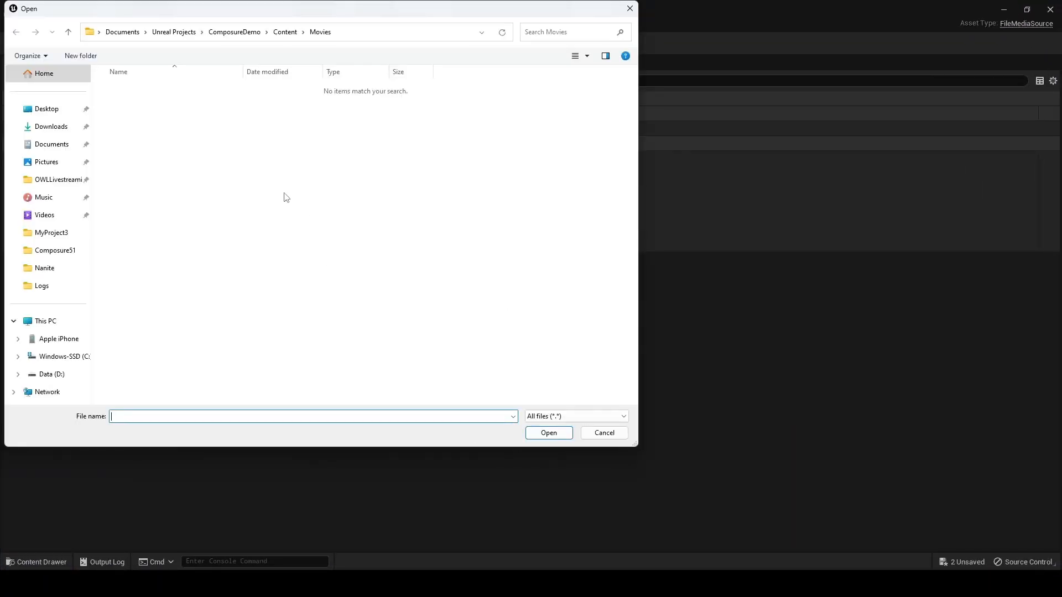
{"action": "right_click", "coordinate": [285, 197]}
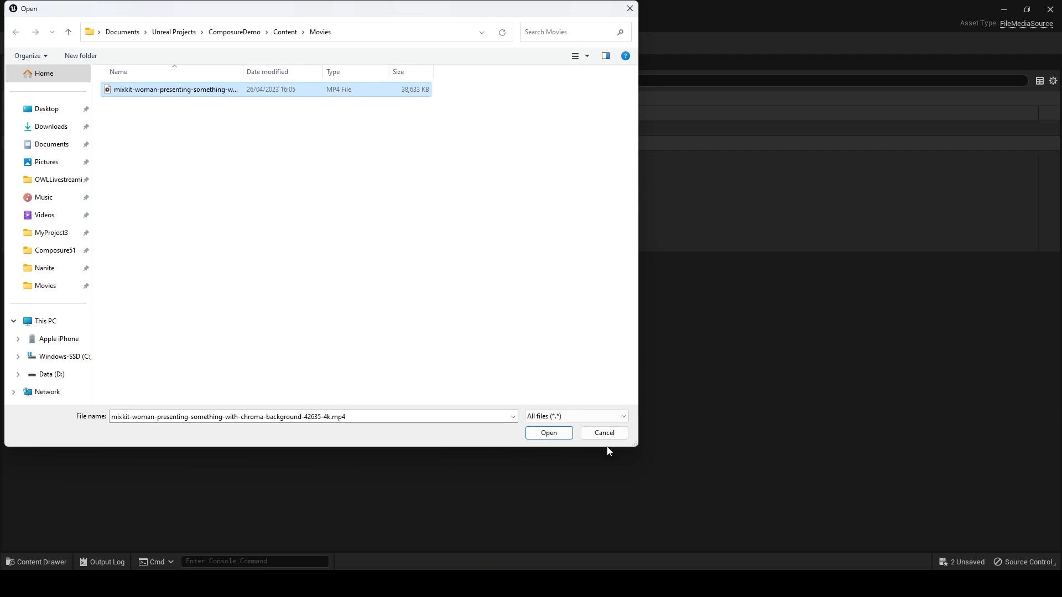
{"action": "left_click", "coordinate": [548, 433]}
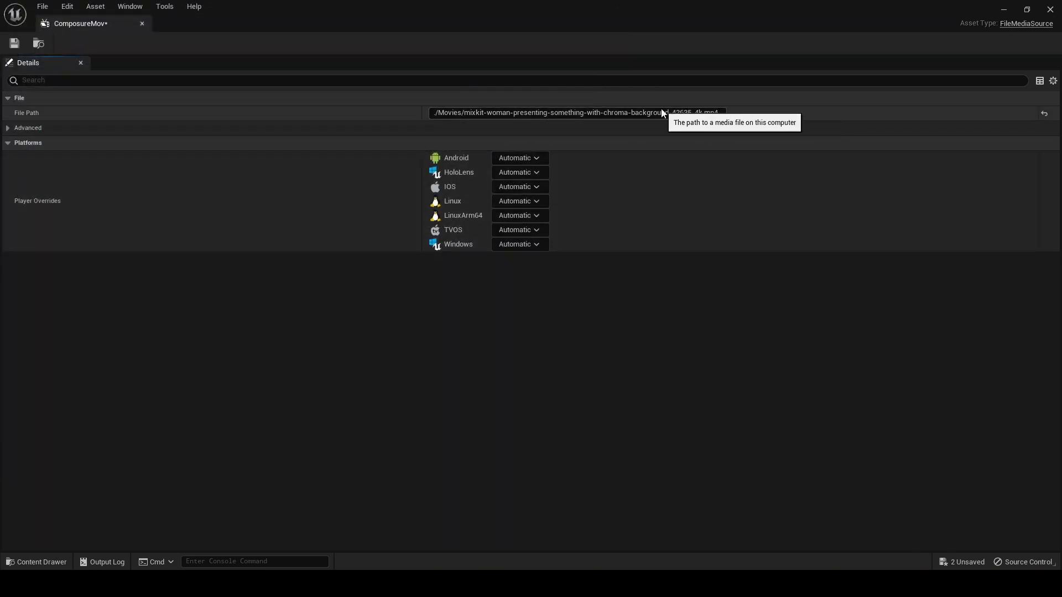
{"action": "mouse_move", "coordinate": [409, 366]}
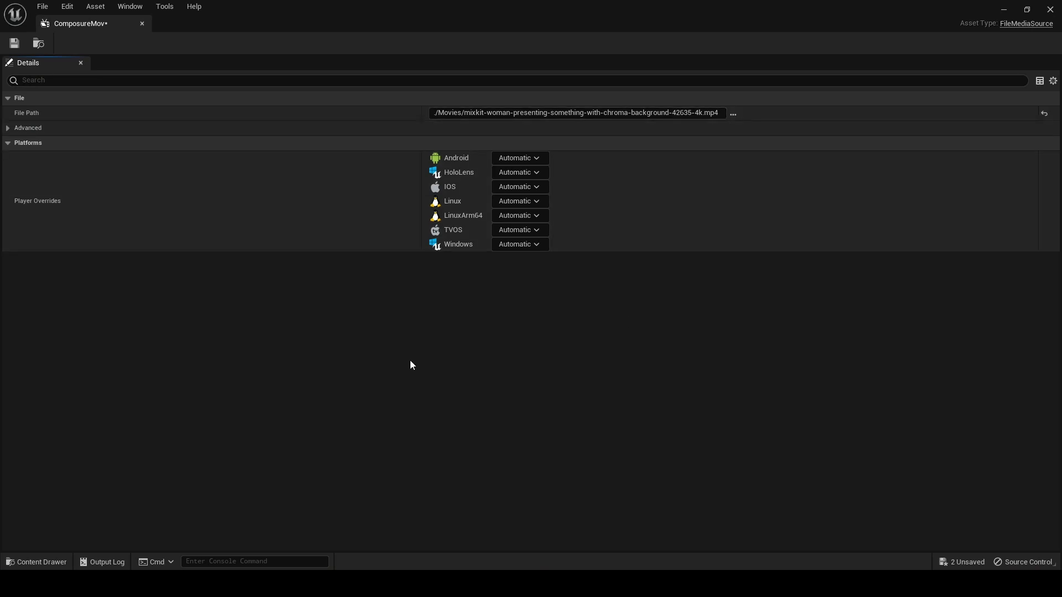
{"action": "mouse_move", "coordinate": [129, 7]}
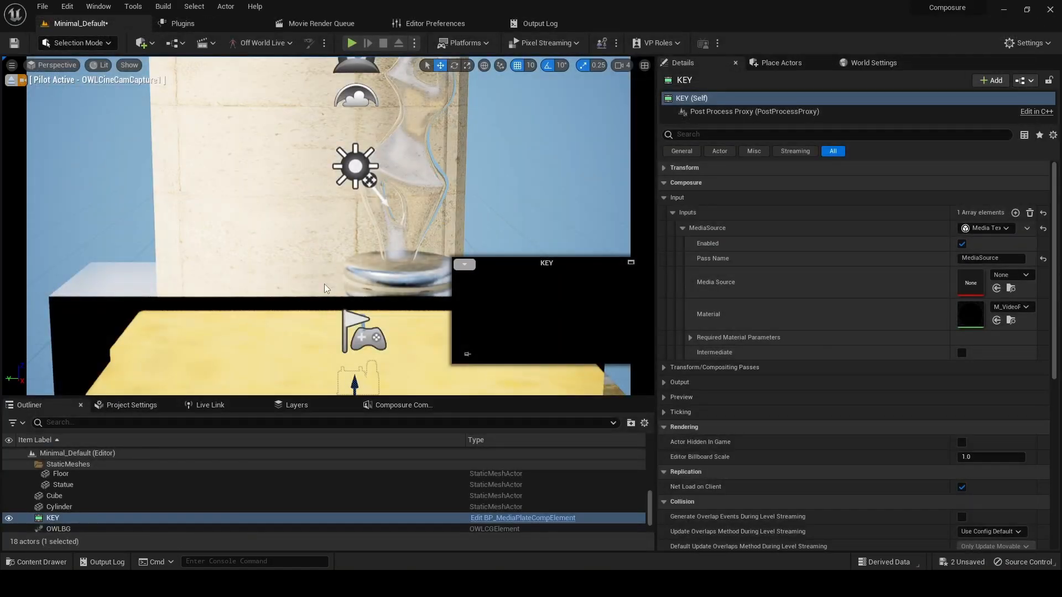
Create Media Player Compplayer with a linked Compplayer_Video output media texture in Movies
{"action": "left_click", "coordinate": [35, 562]}
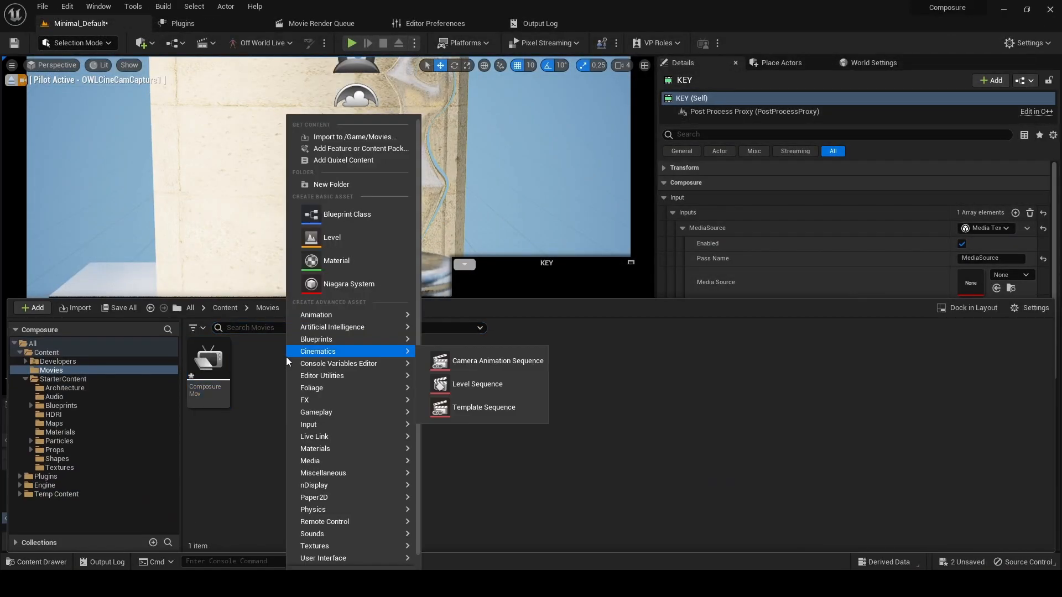
{"action": "mouse_move", "coordinate": [310, 460]}
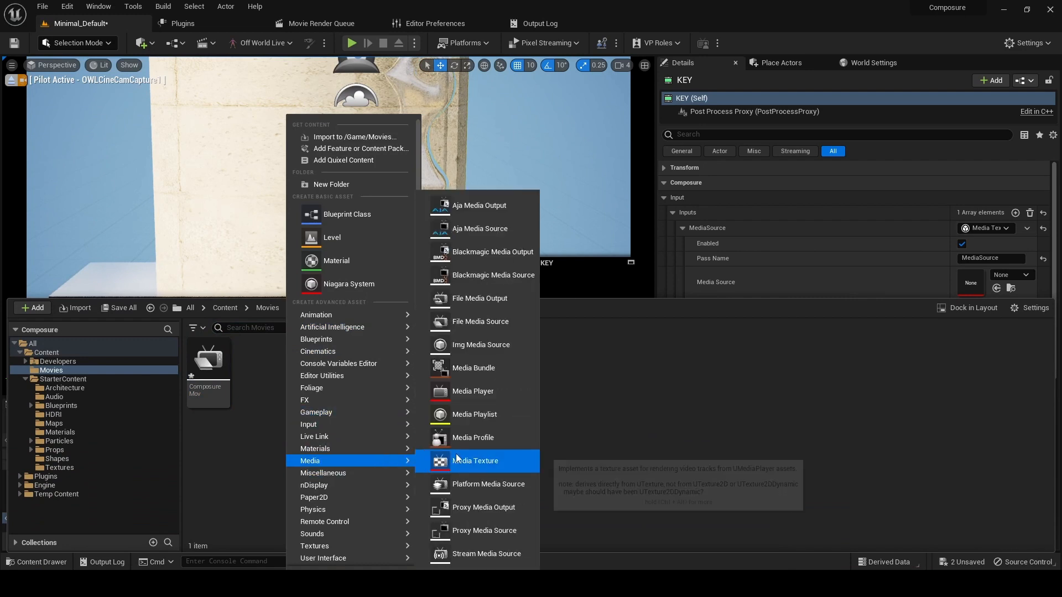
{"action": "left_click", "coordinate": [473, 391]}
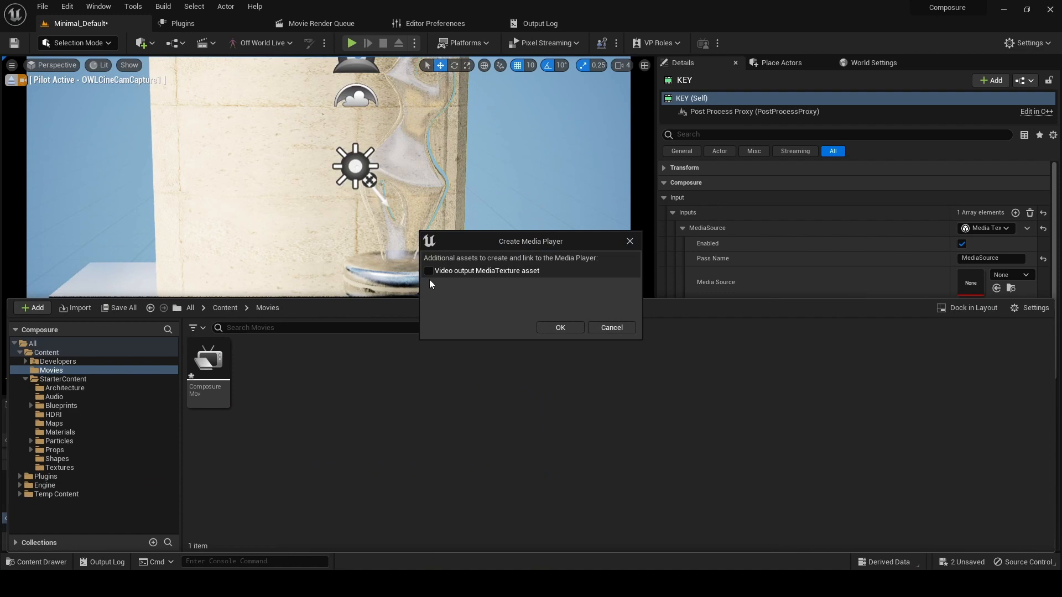
{"action": "mouse_move", "coordinate": [438, 268]}
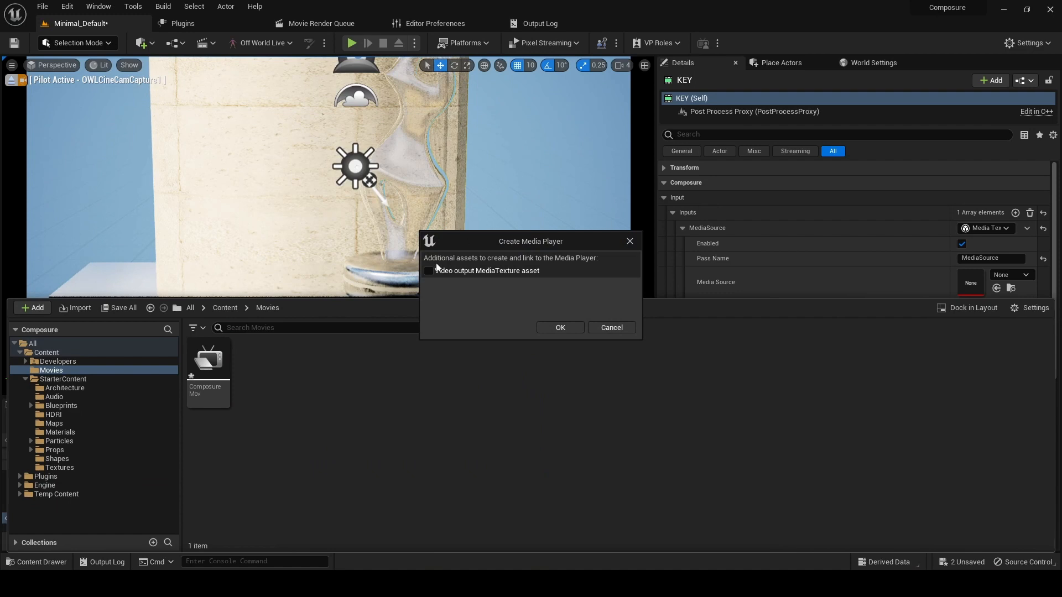
{"action": "left_click", "coordinate": [430, 270]}
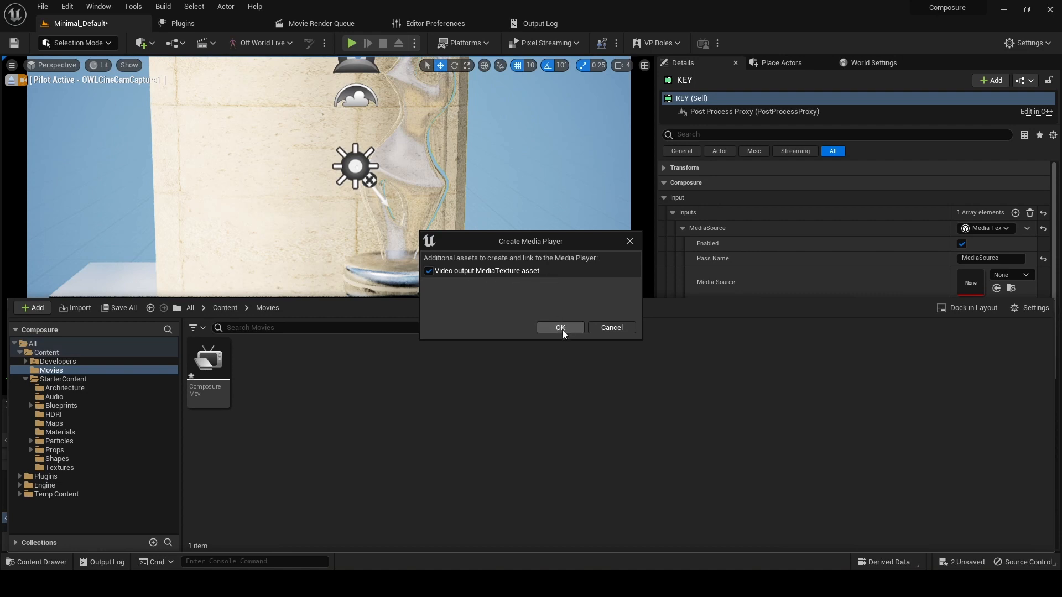
{"action": "left_click", "coordinate": [560, 327]}
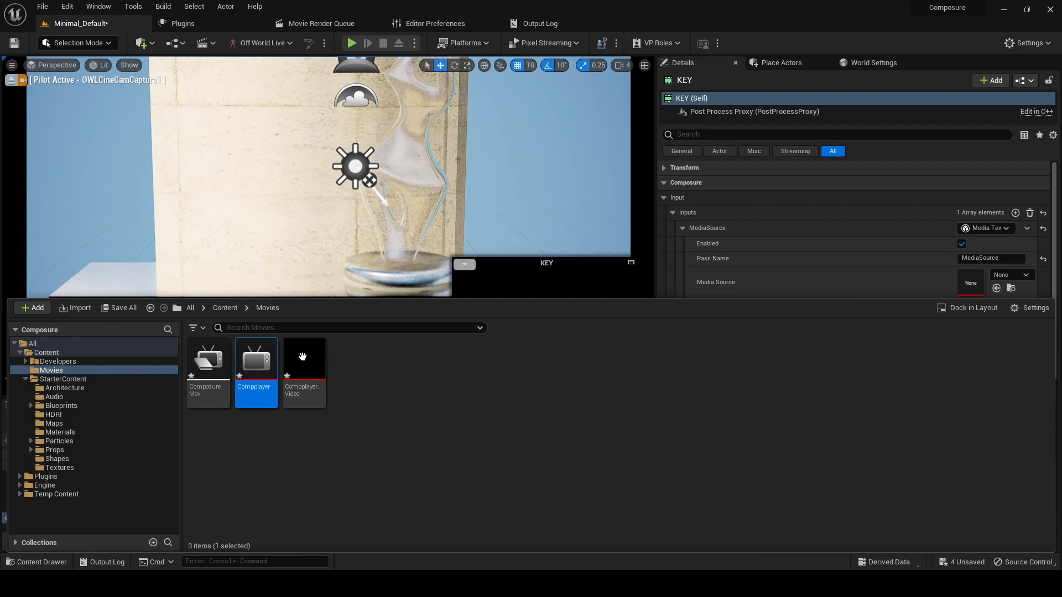
Play the green-screen presenter movie in Compplayer with Loop enabled under Playback
{"action": "double_click", "coordinate": [255, 357]}
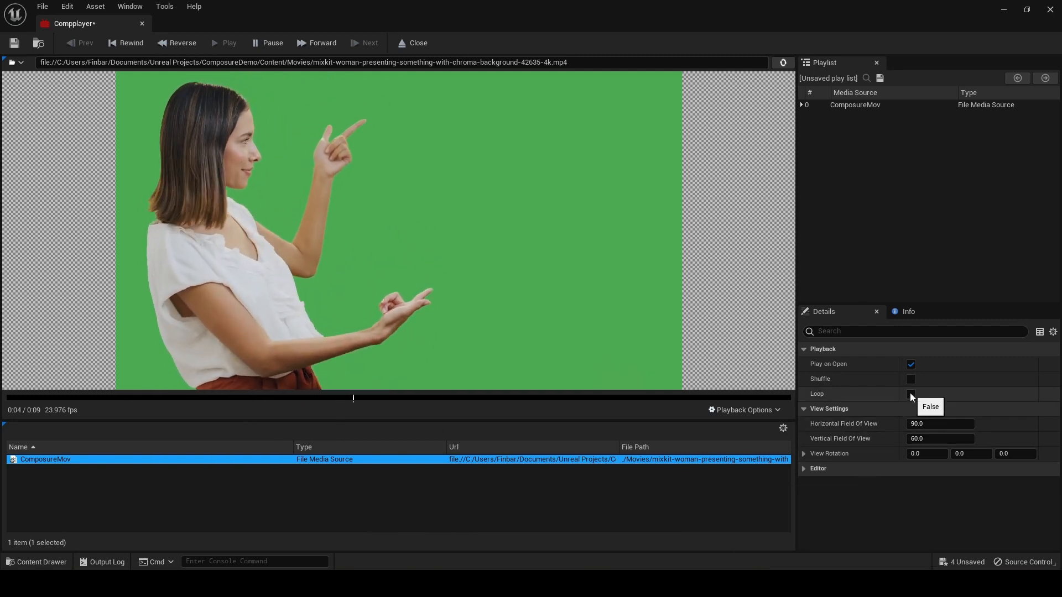
{"action": "left_click", "coordinate": [910, 394]}
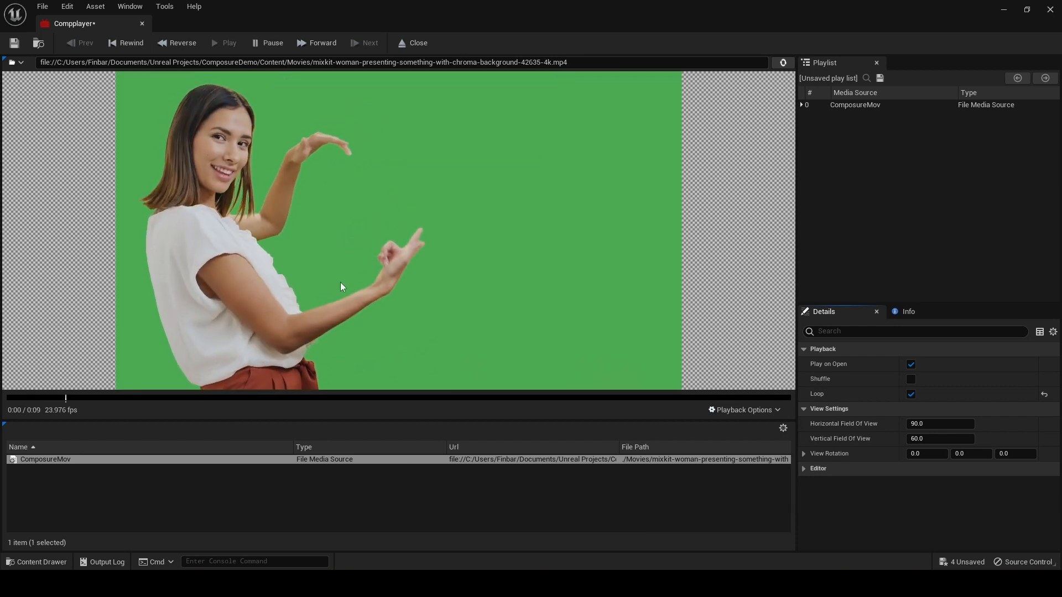
{"action": "mouse_move", "coordinate": [73, 24]}
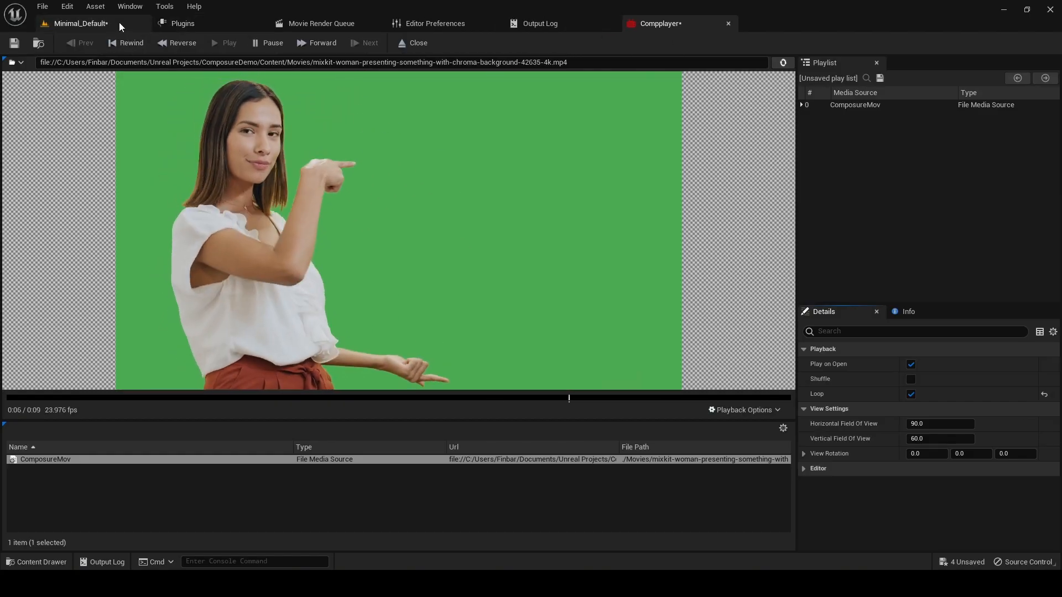
Return to the Minimal_Default level editor showing KEY's MediaSource input settings
{"action": "left_click", "coordinate": [78, 24]}
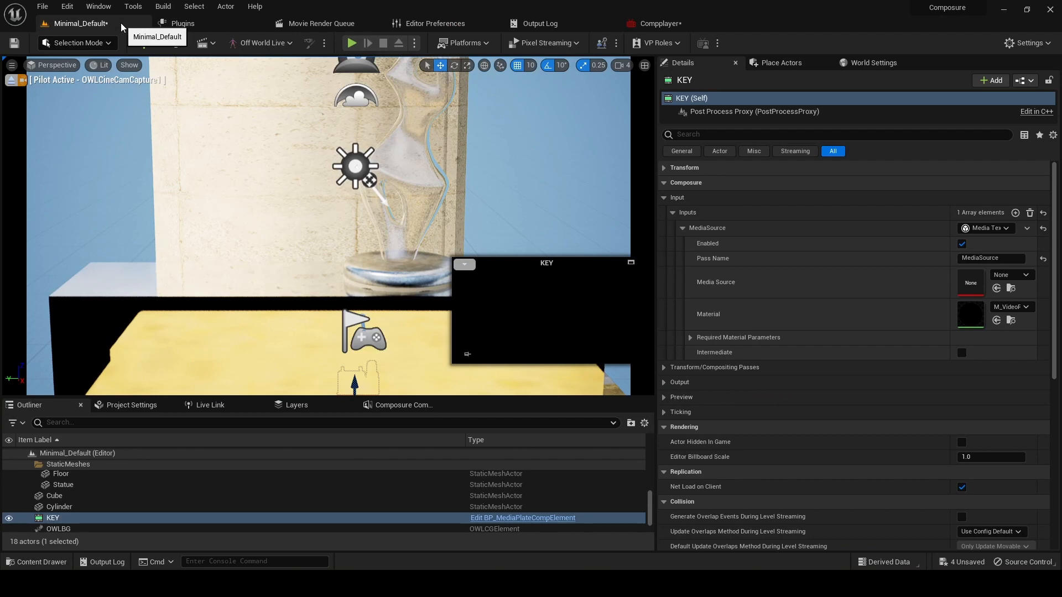
{"action": "left_click", "coordinate": [661, 23]}
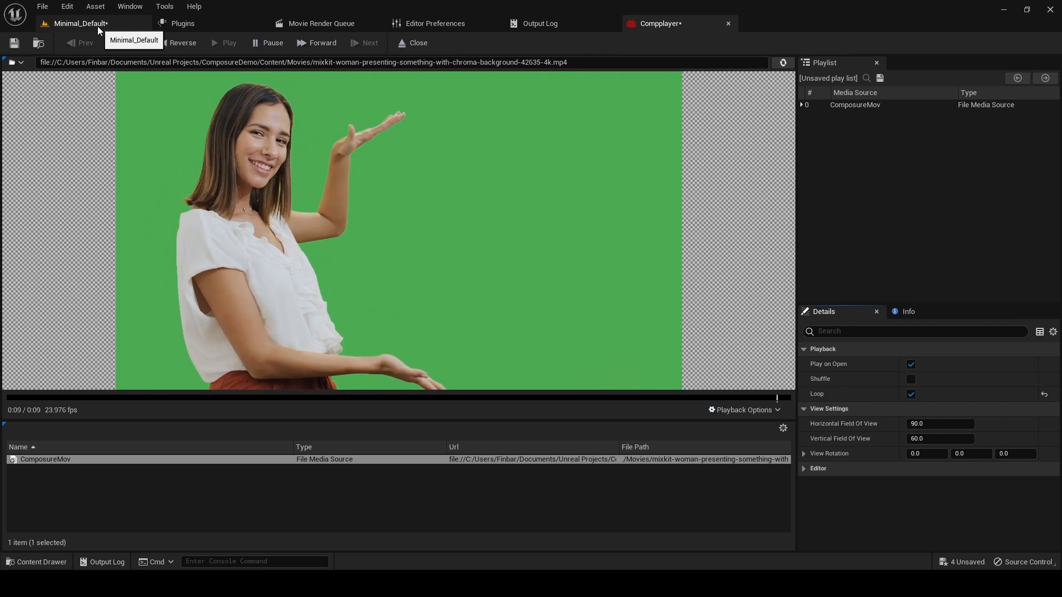
{"action": "left_click", "coordinate": [80, 22]}
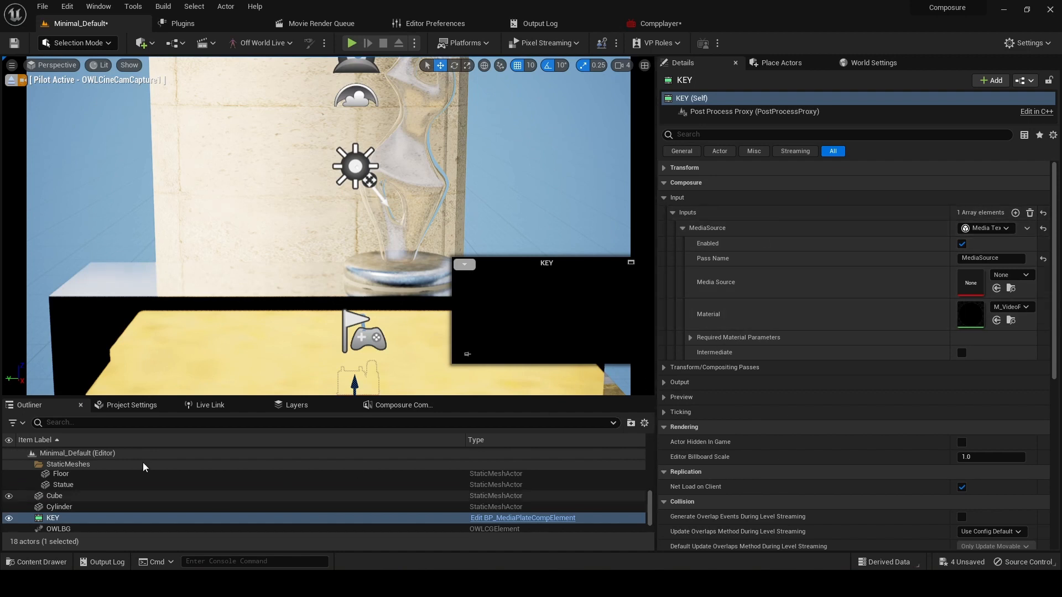
{"action": "left_click", "coordinate": [1009, 274]}
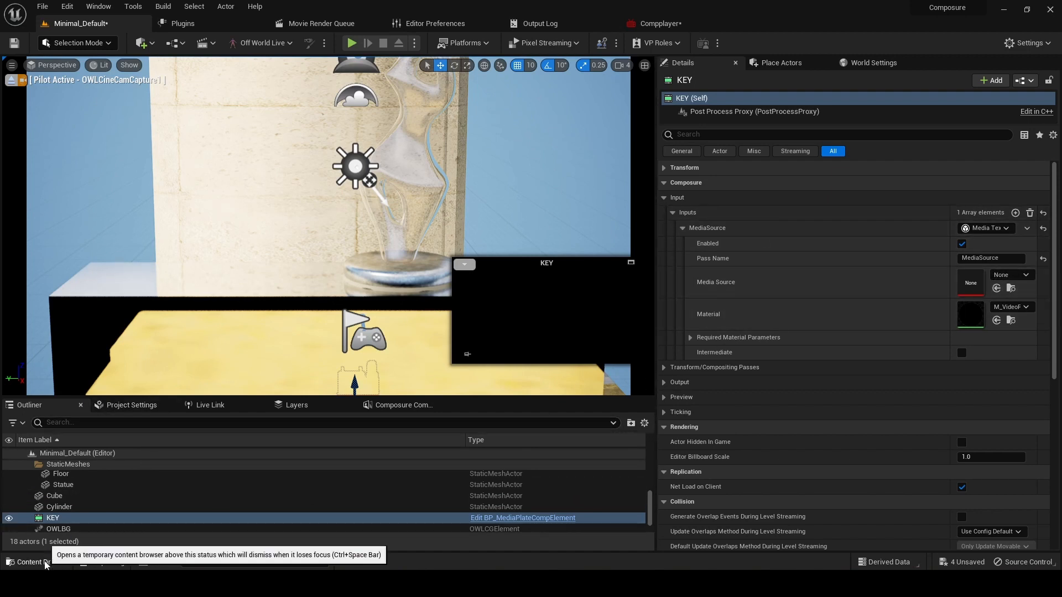
List the available media textures, including Compplayer_Video, for KEY's Media Source
{"action": "left_click", "coordinate": [32, 562]}
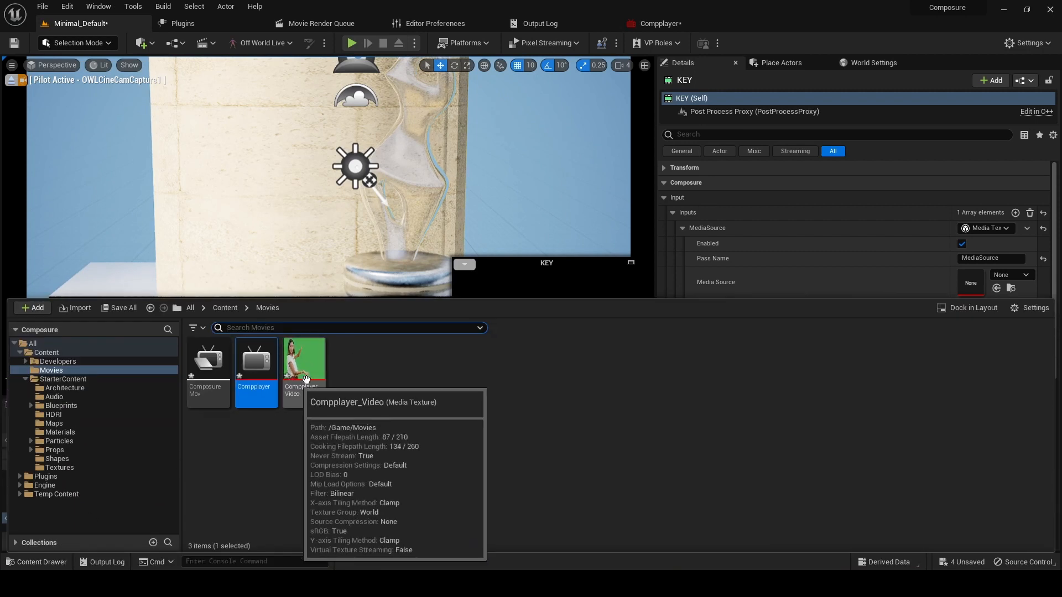
{"action": "mouse_move", "coordinate": [309, 372]}
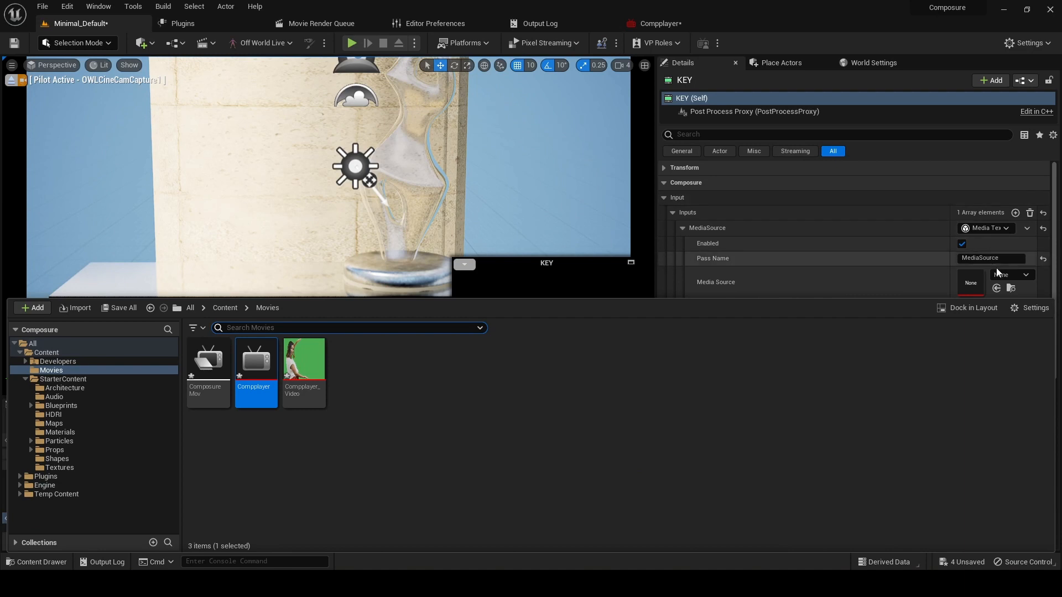
{"action": "left_click", "coordinate": [1027, 275]}
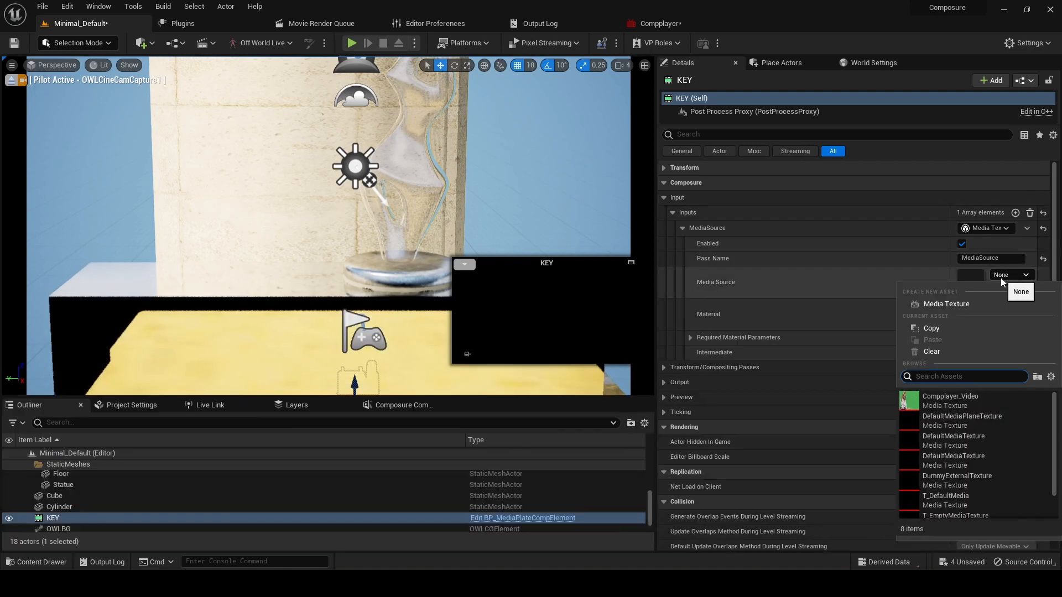